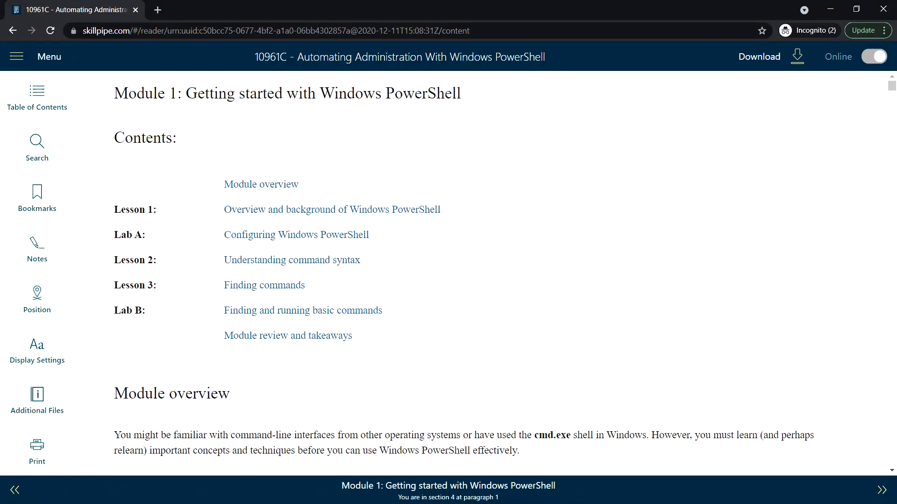
mouse_move(371, 230)
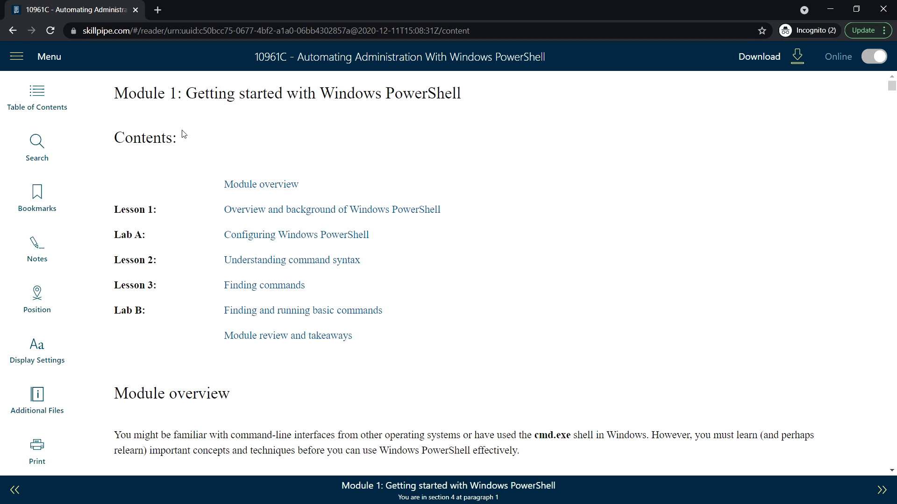
mouse_move(252, 123)
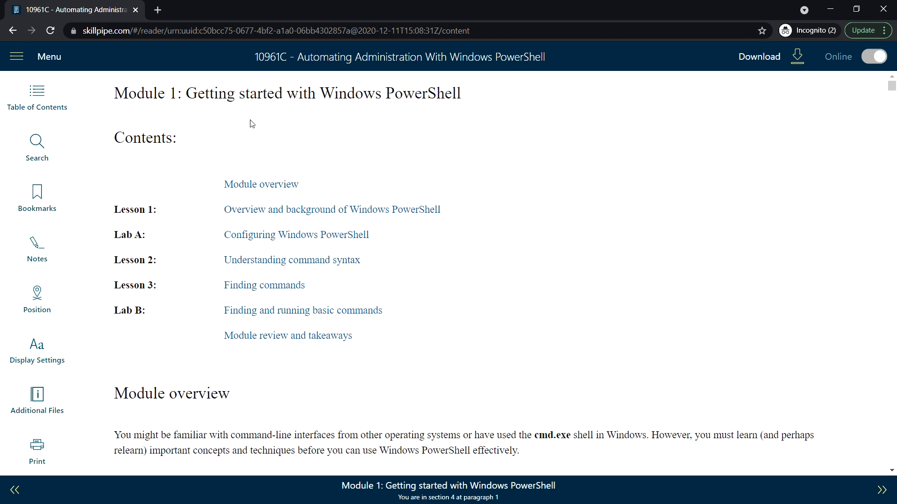
mouse_move(491, 106)
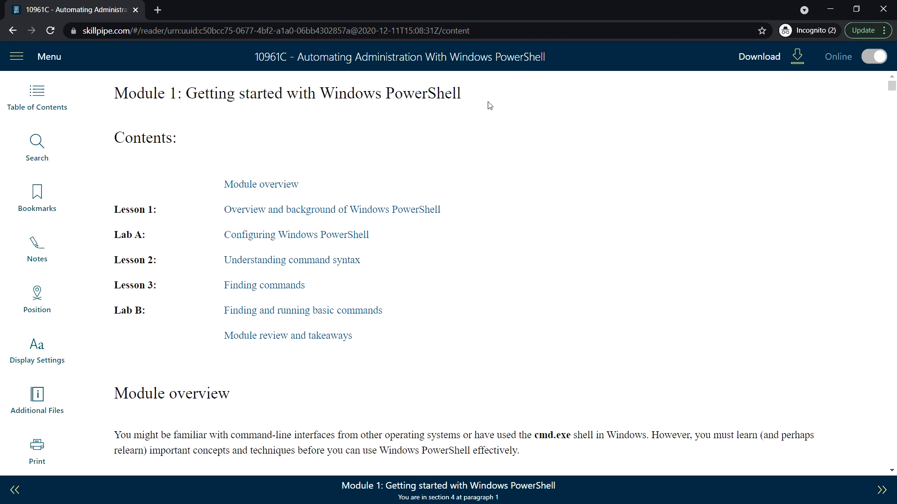
mouse_move(158, 256)
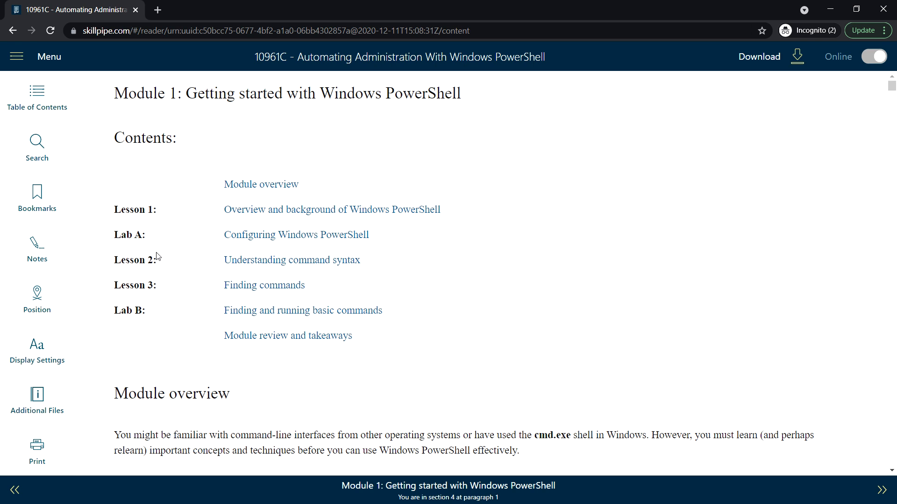
mouse_move(160, 294)
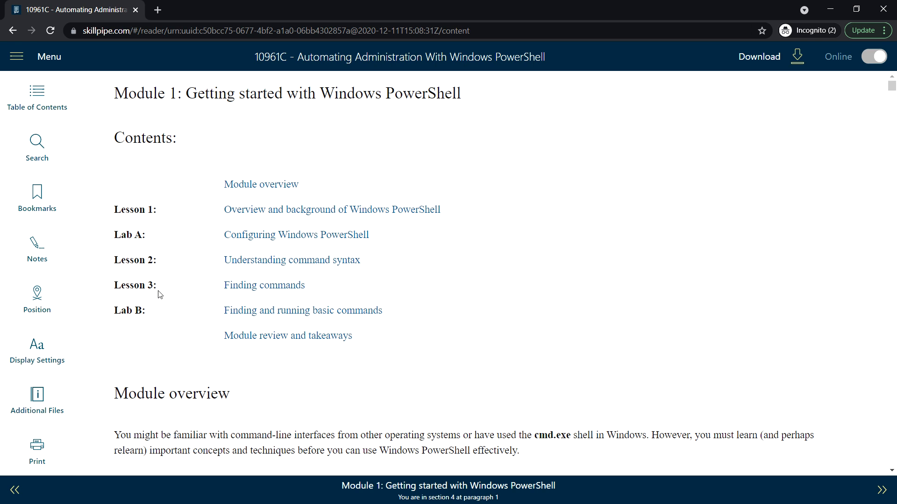
mouse_move(154, 214)
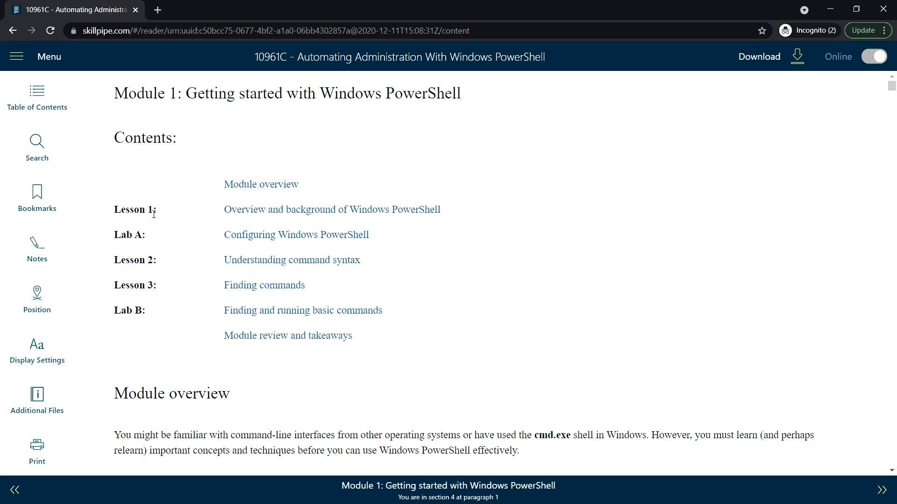
mouse_move(302, 216)
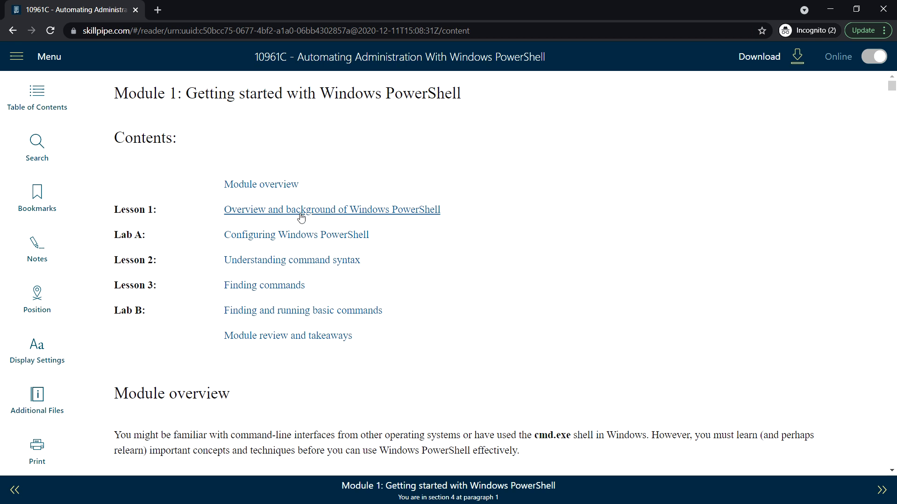
mouse_move(360, 219)
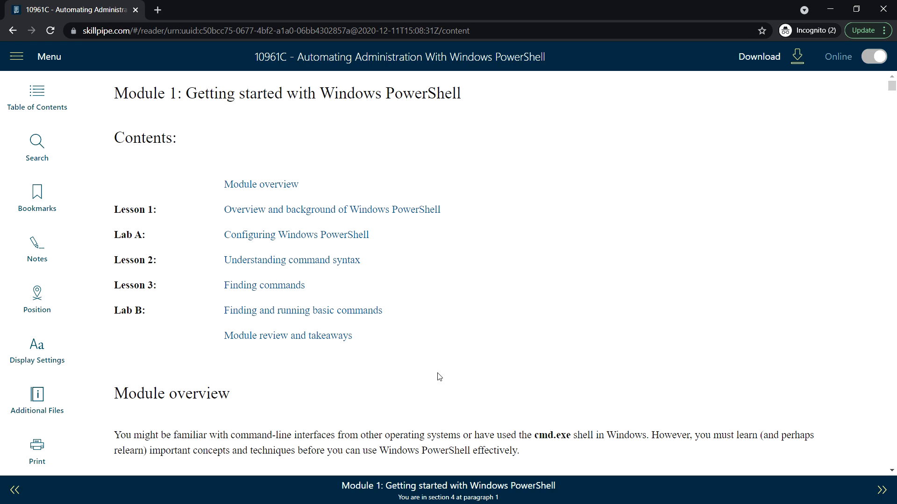
scroll("down", 3)
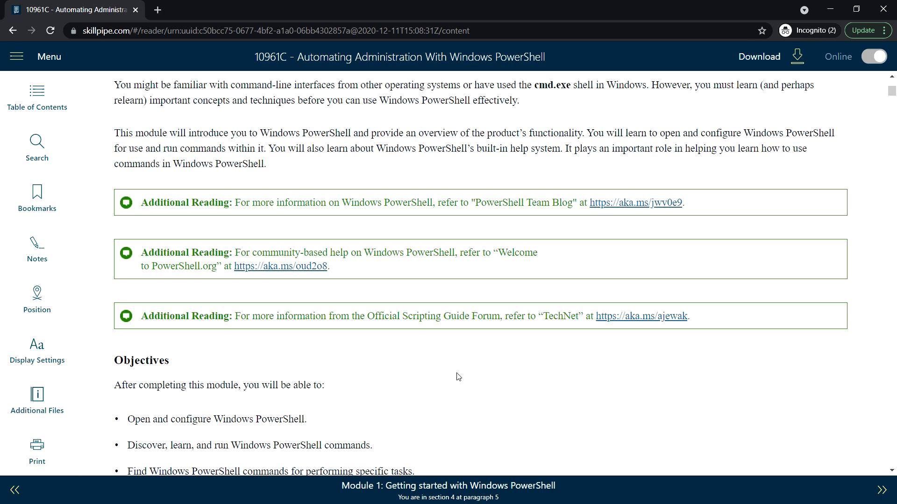
scroll("down", 3)
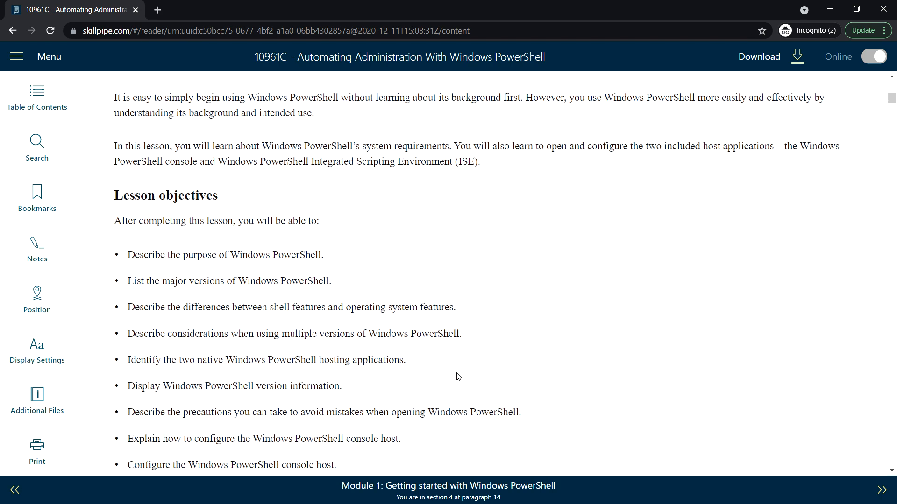
scroll("down", 3)
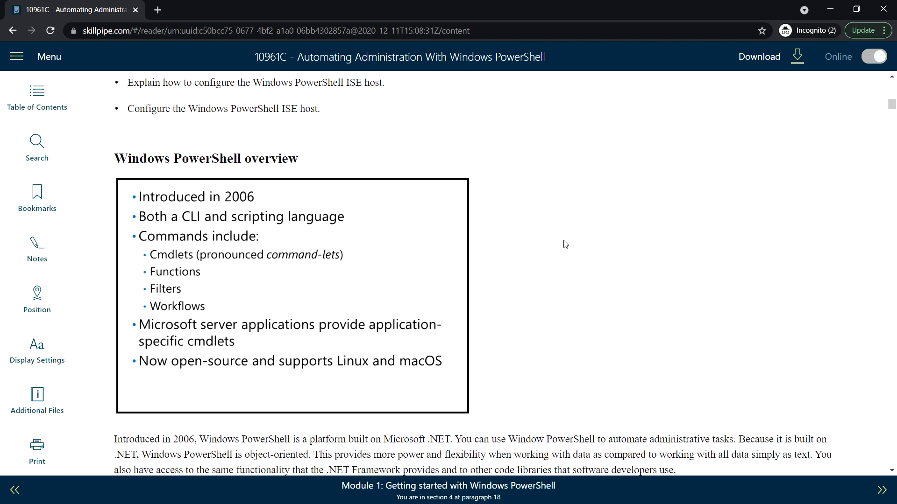
mouse_move(401, 198)
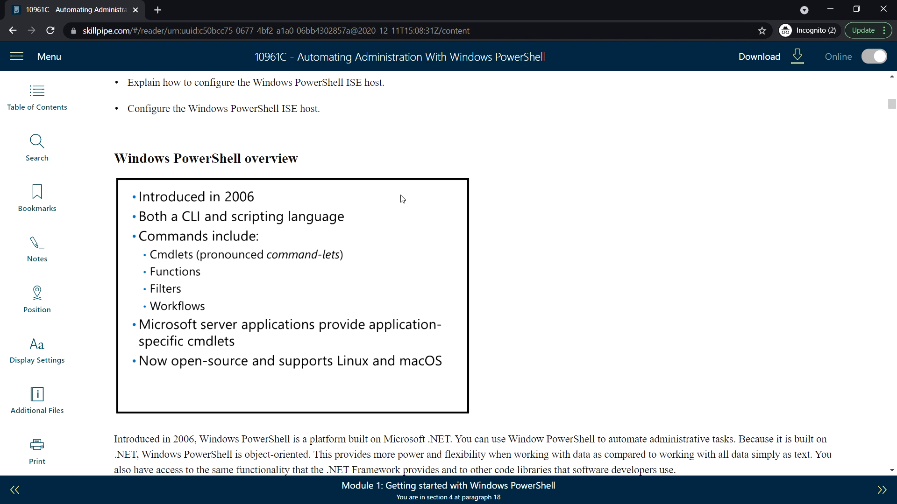
mouse_move(449, 217)
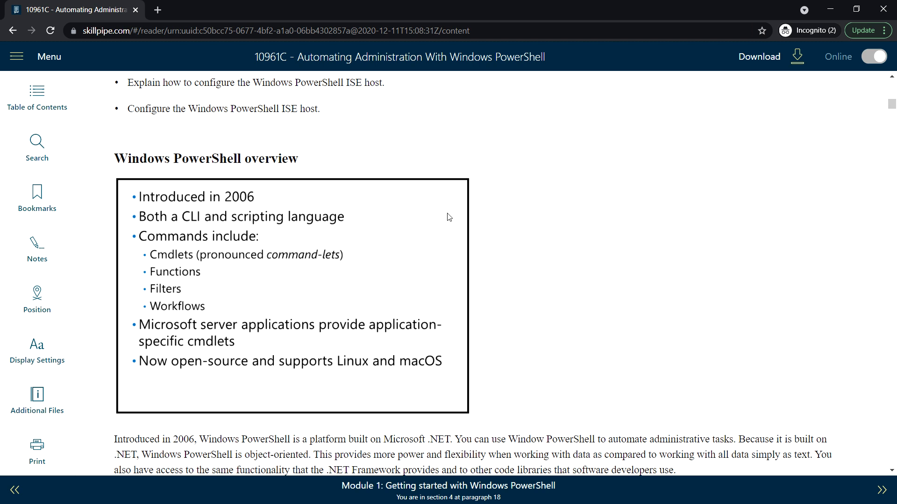
mouse_move(445, 219)
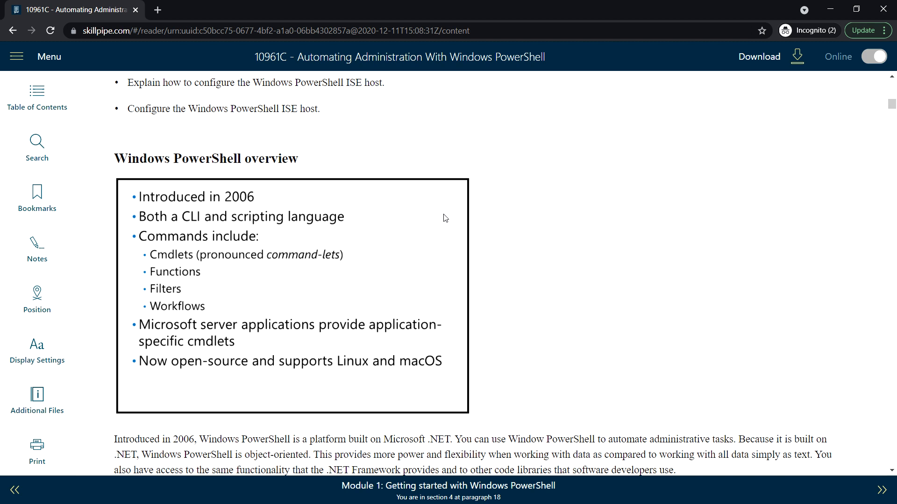
mouse_move(420, 246)
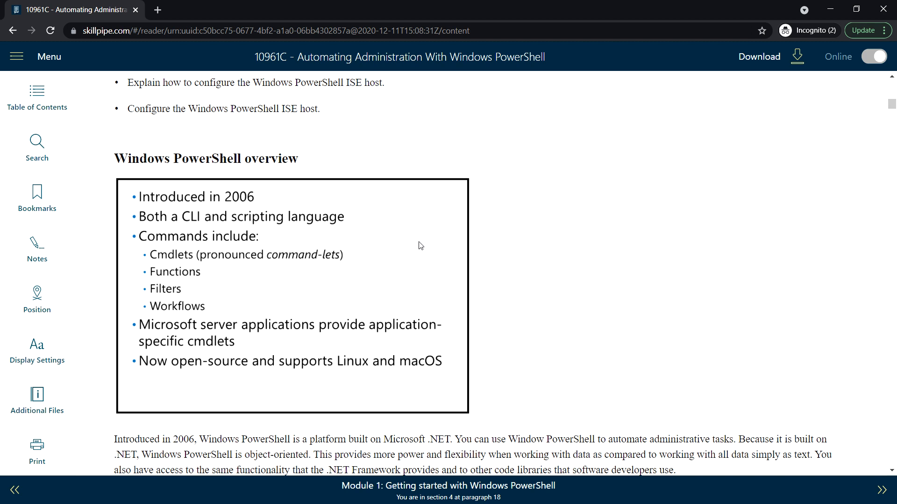
mouse_move(414, 244)
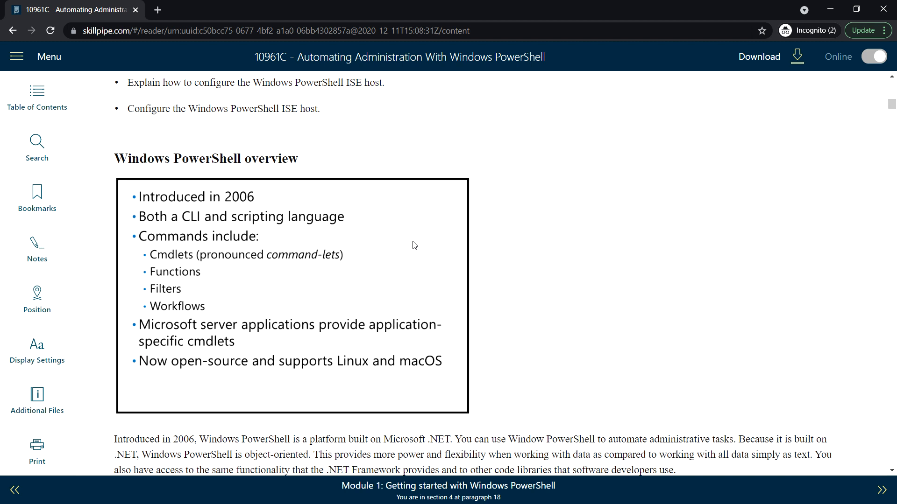
mouse_move(470, 251)
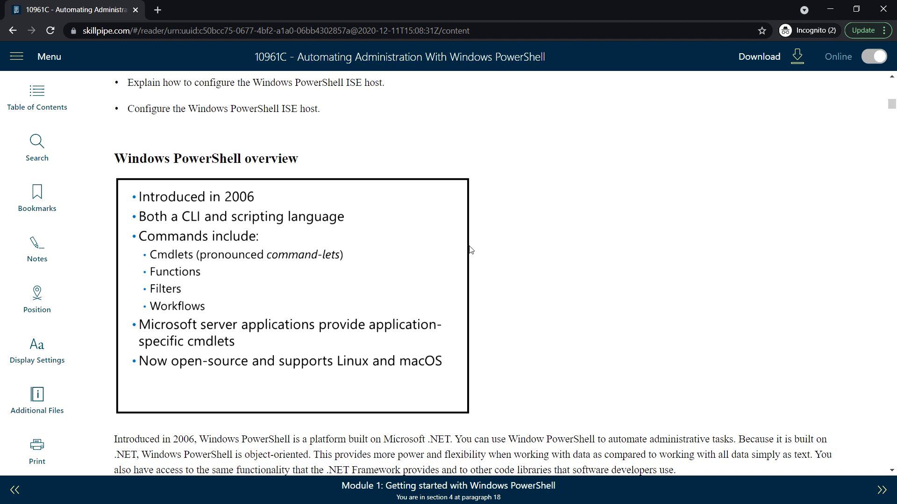
mouse_move(205, 298)
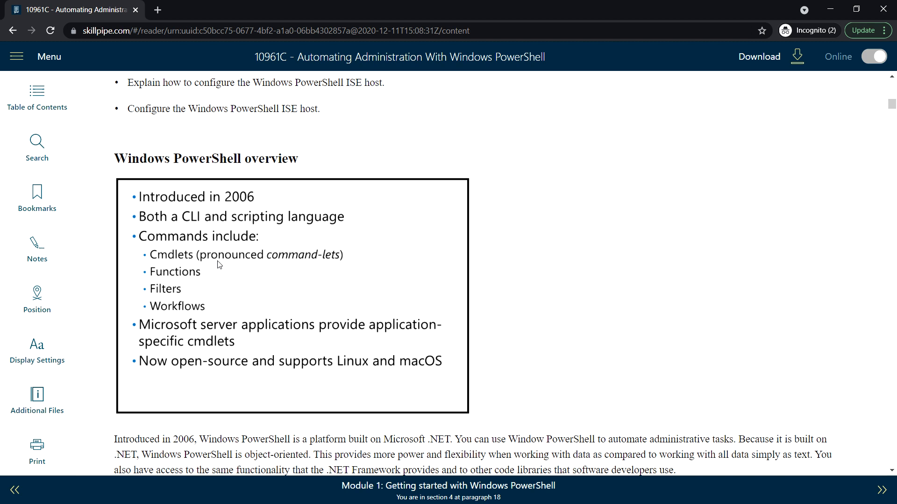
mouse_move(259, 312)
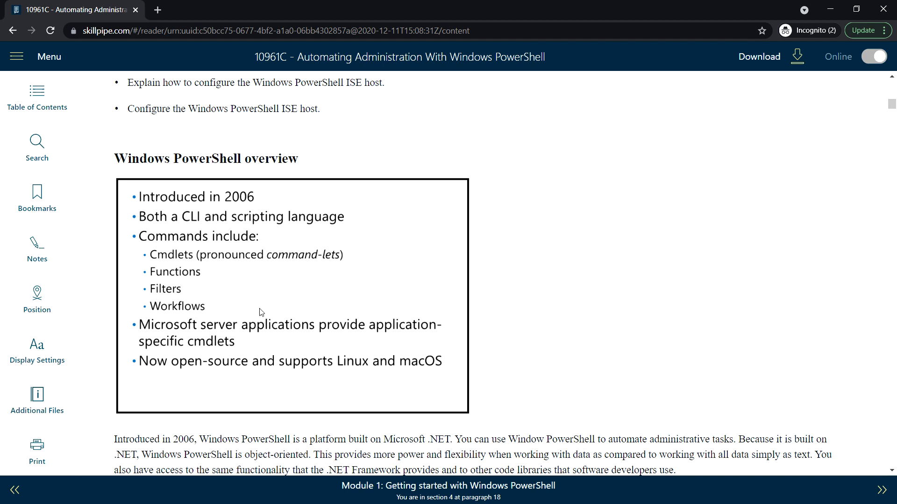
mouse_move(368, 316)
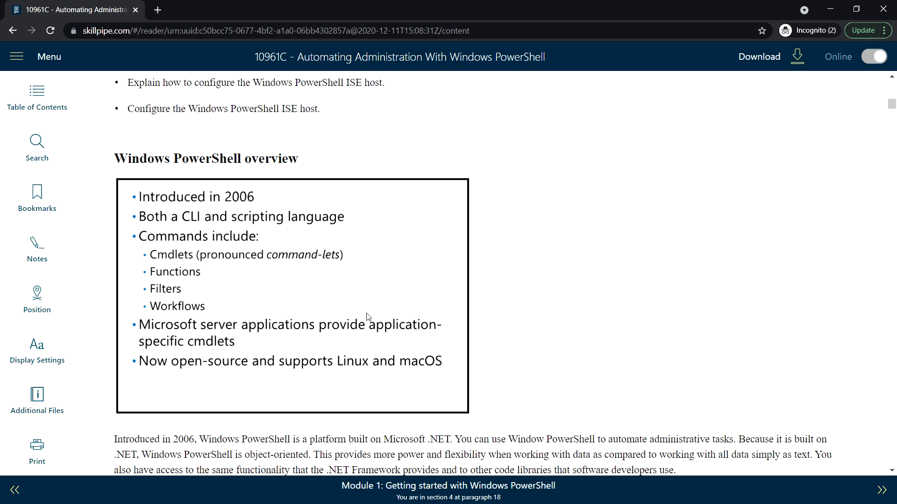
mouse_move(451, 306)
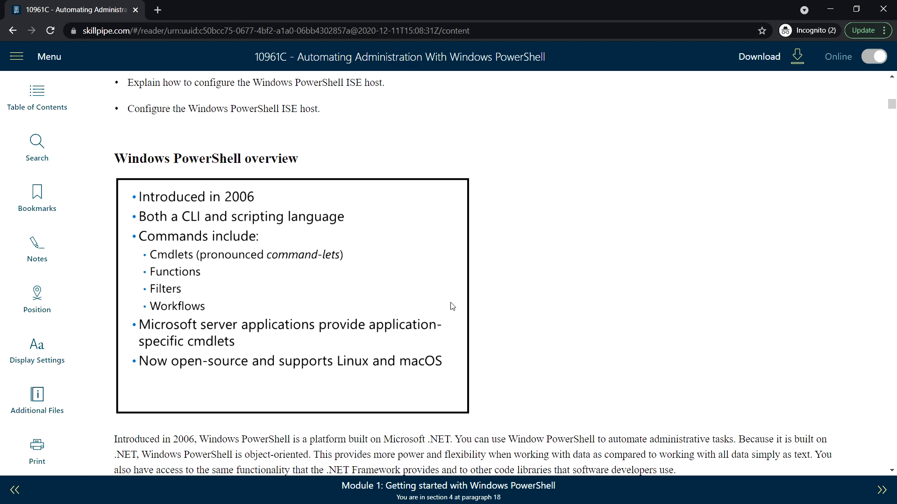
mouse_move(65, 322)
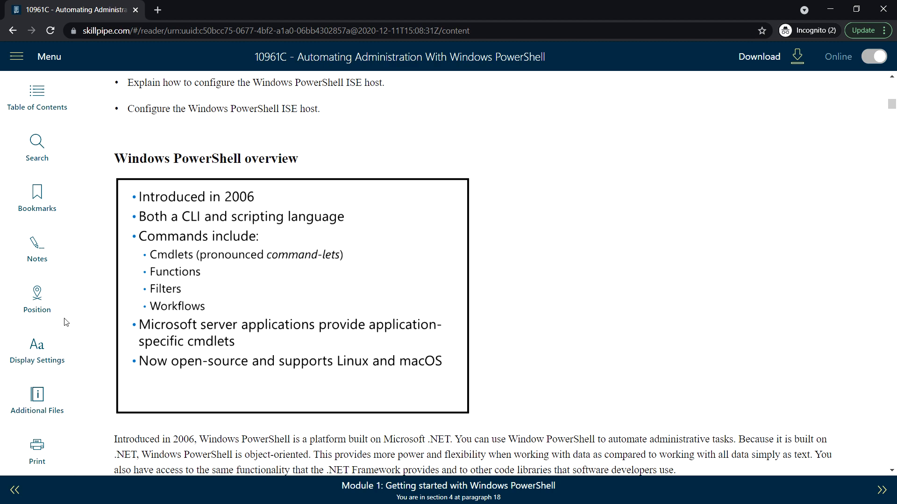
scroll("down", 3)
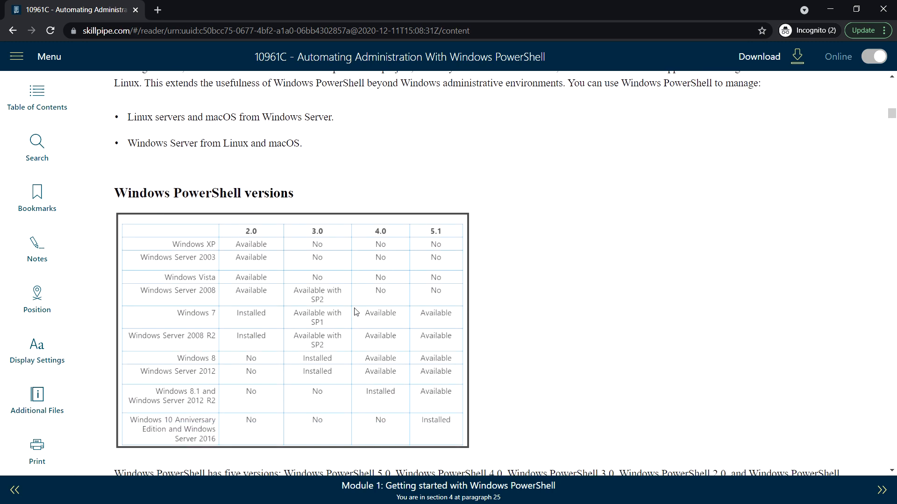
mouse_move(450, 315)
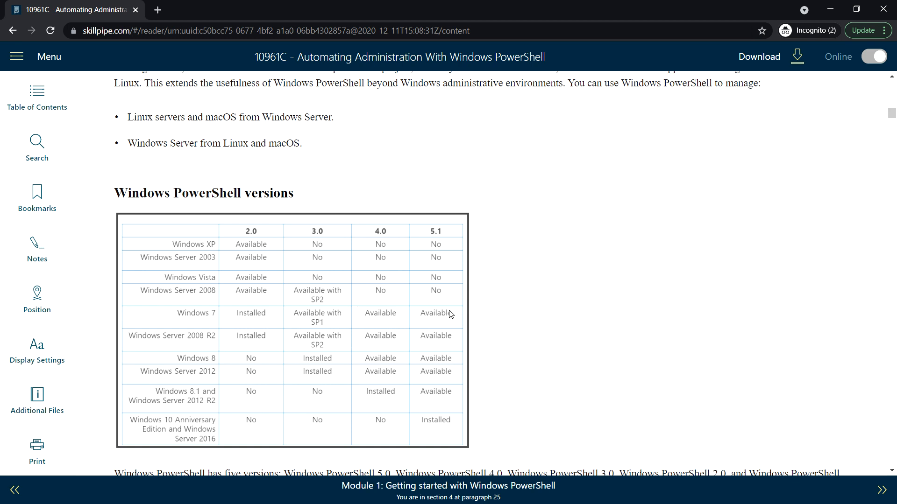
mouse_move(337, 247)
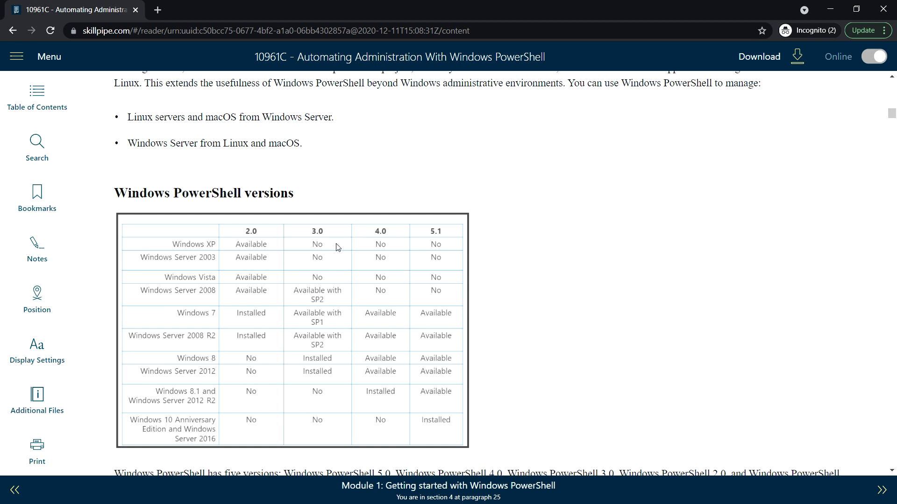
mouse_move(242, 250)
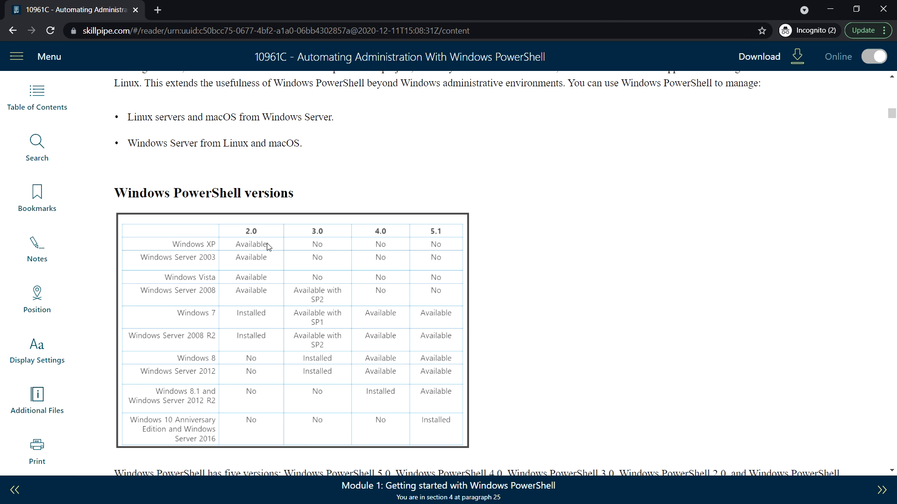
mouse_move(338, 250)
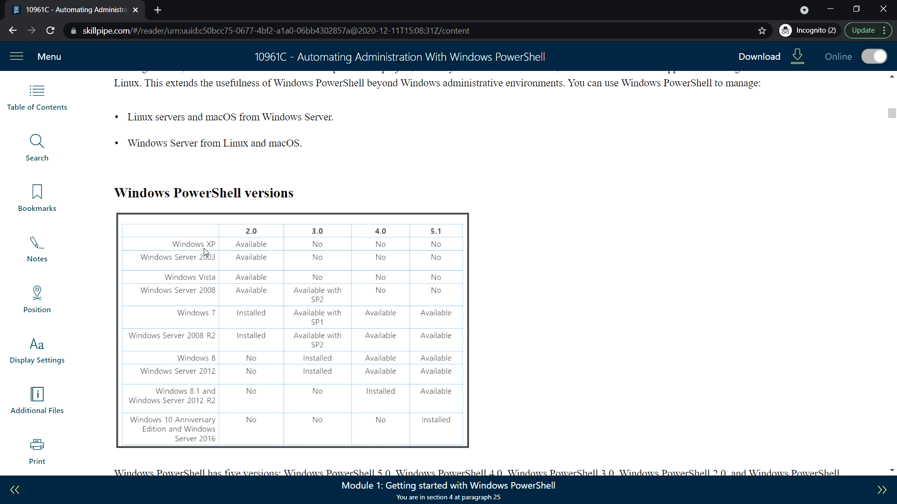
mouse_move(327, 298)
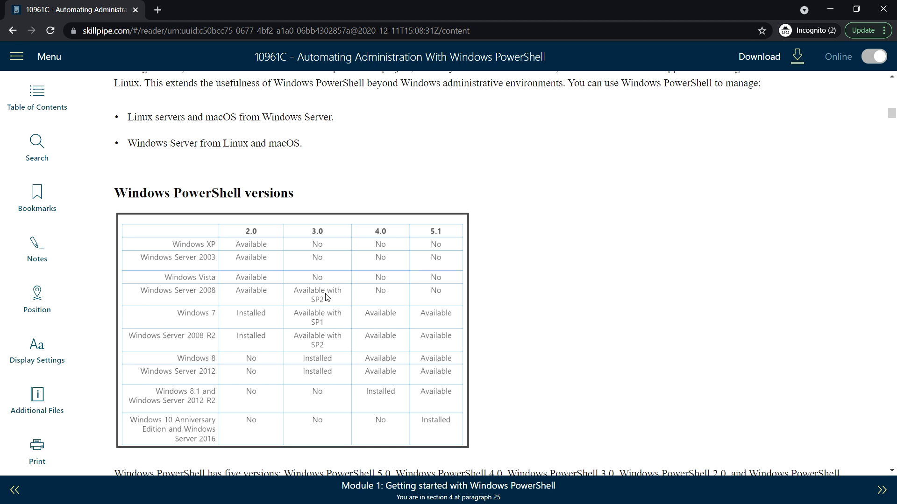
mouse_move(224, 302)
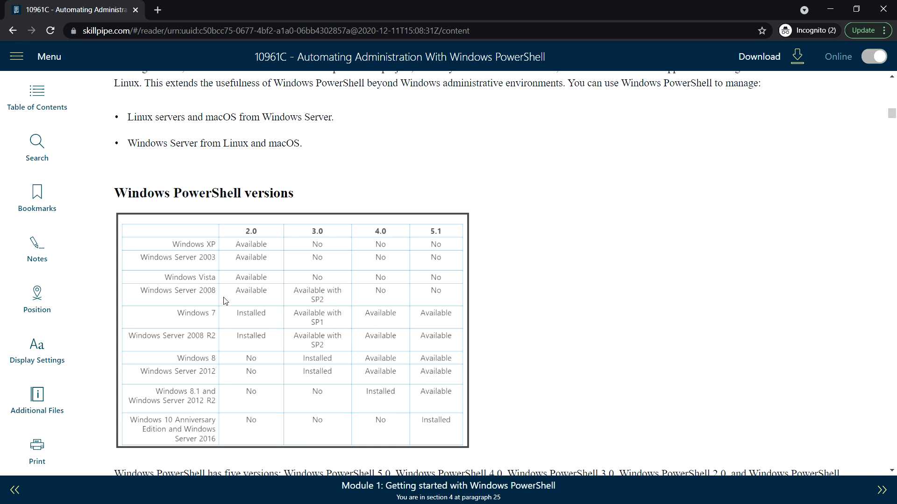
mouse_move(341, 302)
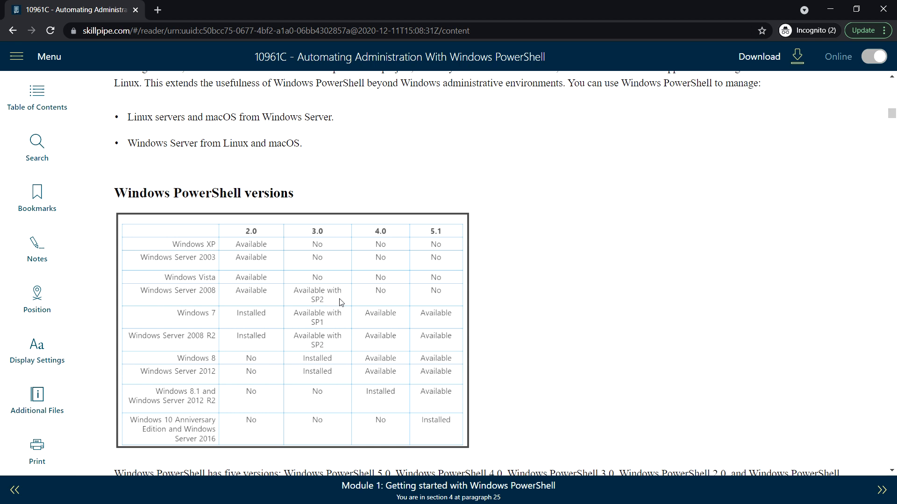
mouse_move(322, 305)
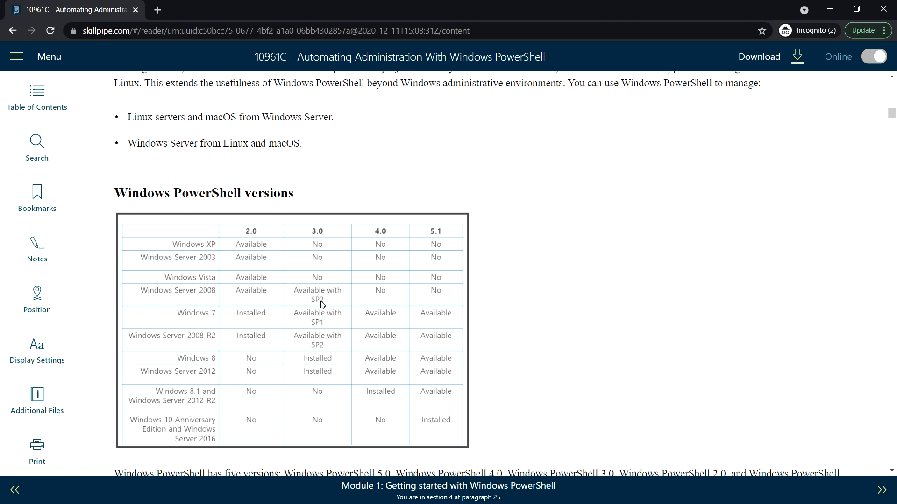
mouse_move(381, 239)
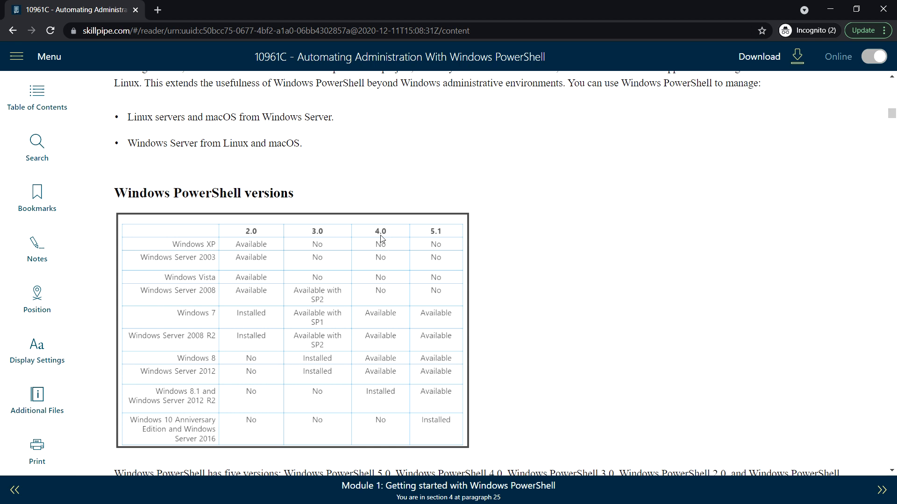
mouse_move(446, 239)
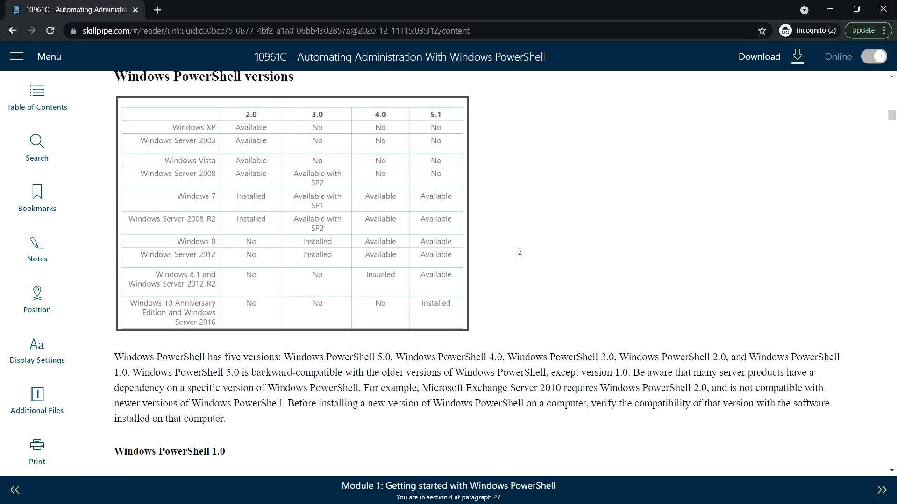
scroll("down", 3)
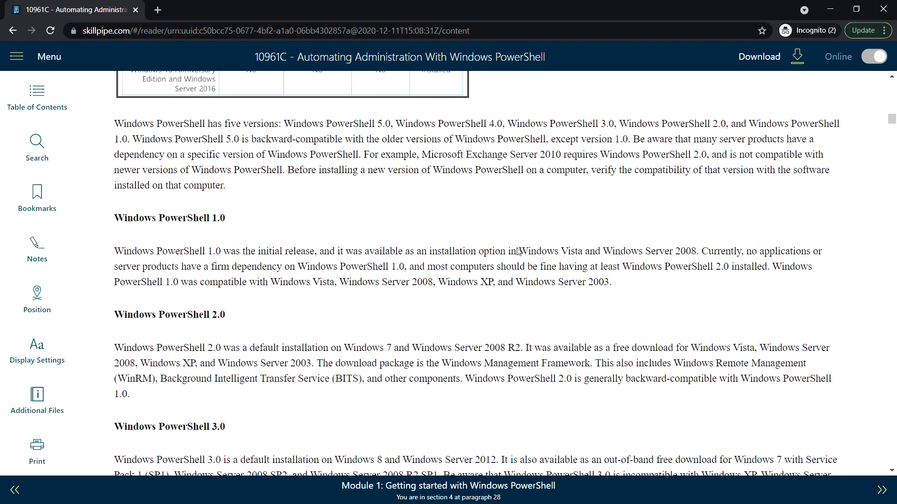
scroll("down", 3)
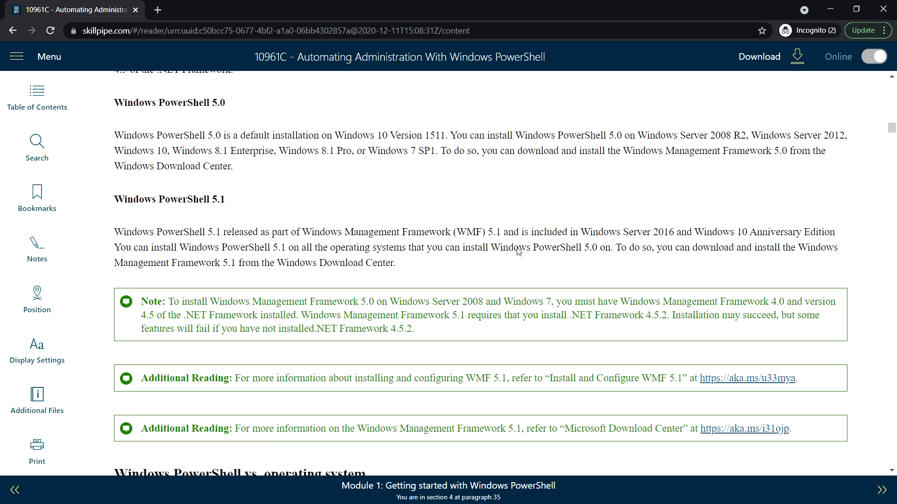
scroll("down", 3)
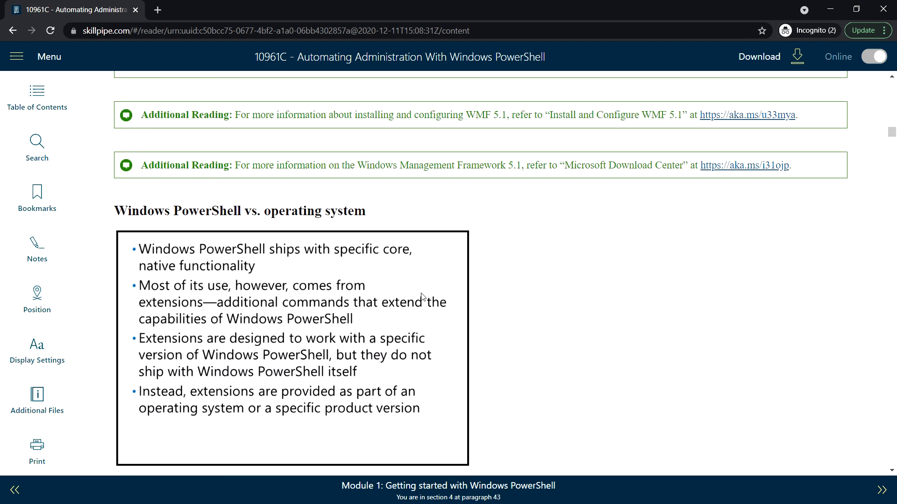
mouse_move(337, 231)
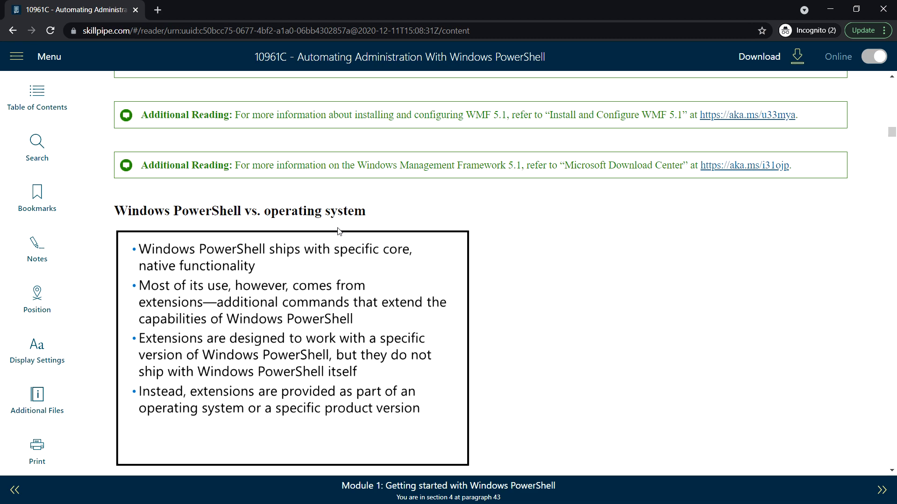
mouse_move(388, 281)
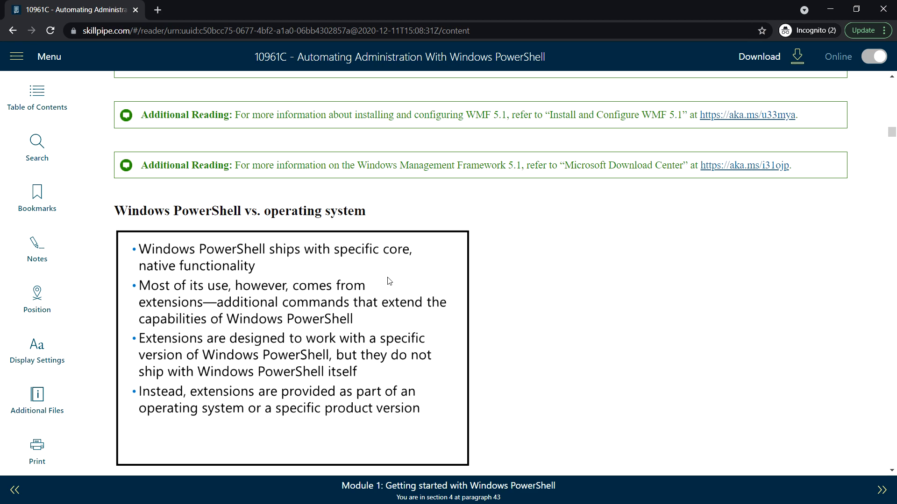
scroll("down", 3)
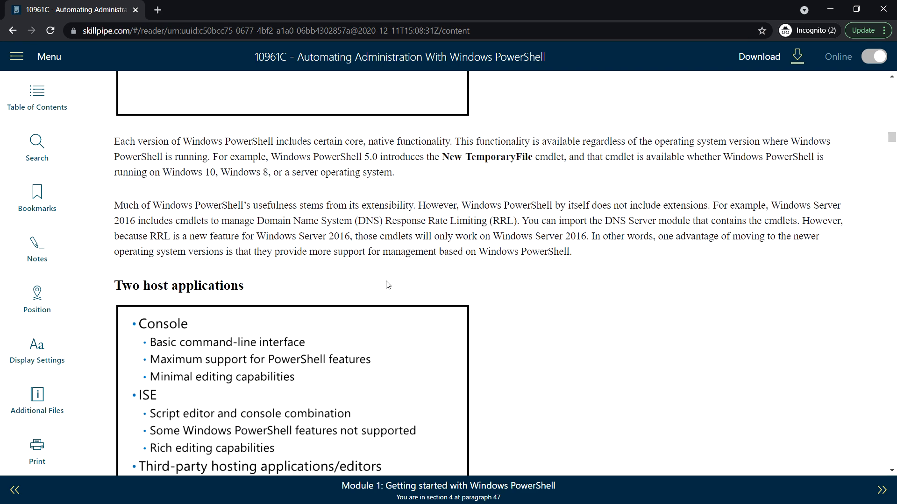
scroll("down", 3)
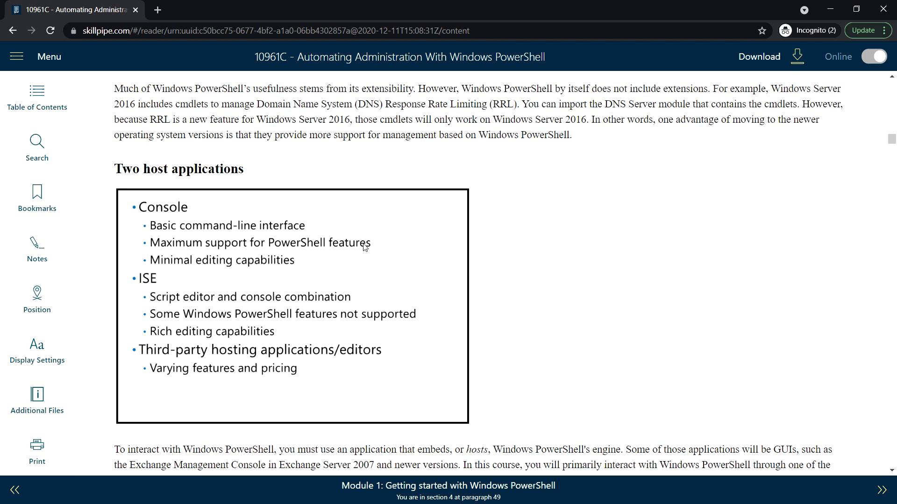
mouse_move(217, 247)
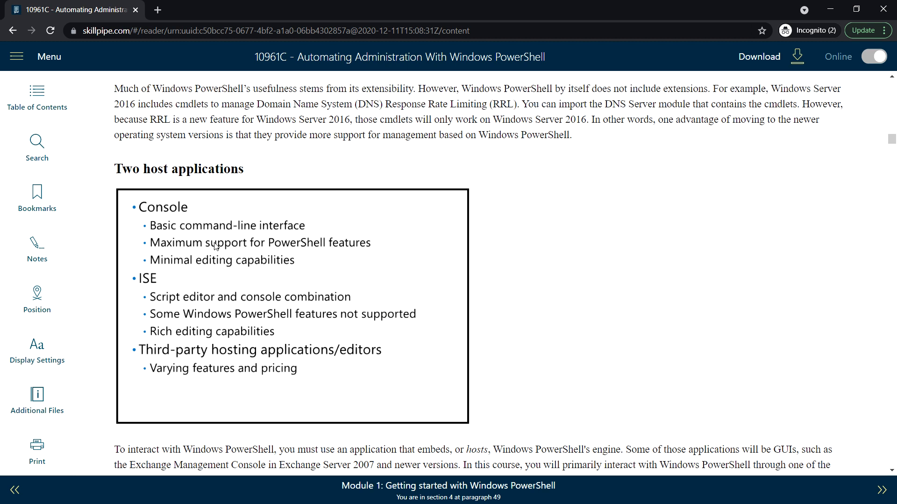
mouse_move(182, 288)
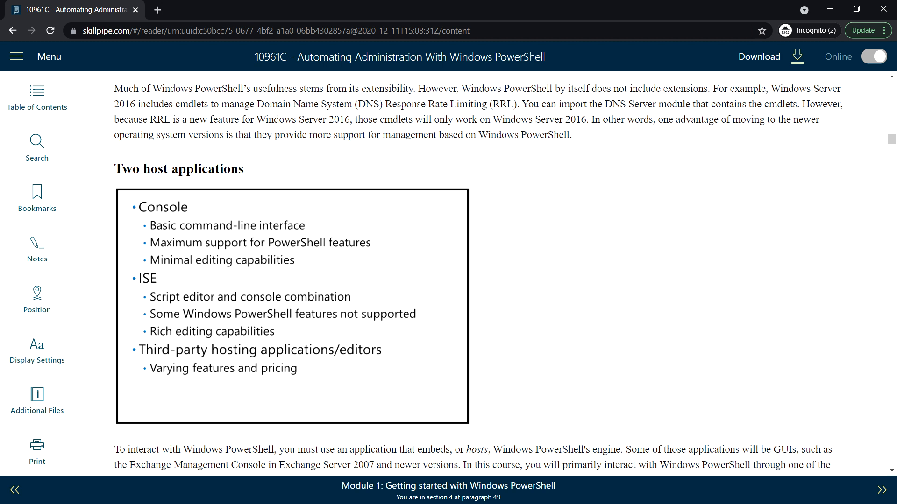
mouse_move(189, 305)
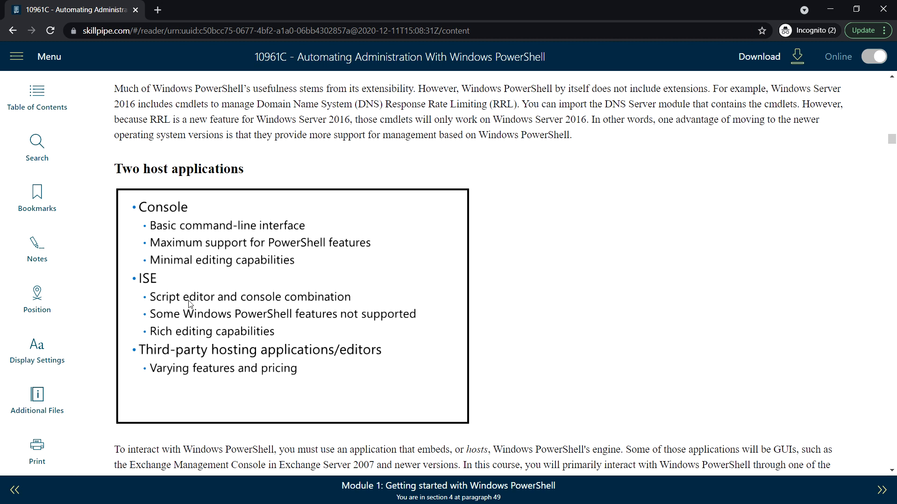
mouse_move(334, 301)
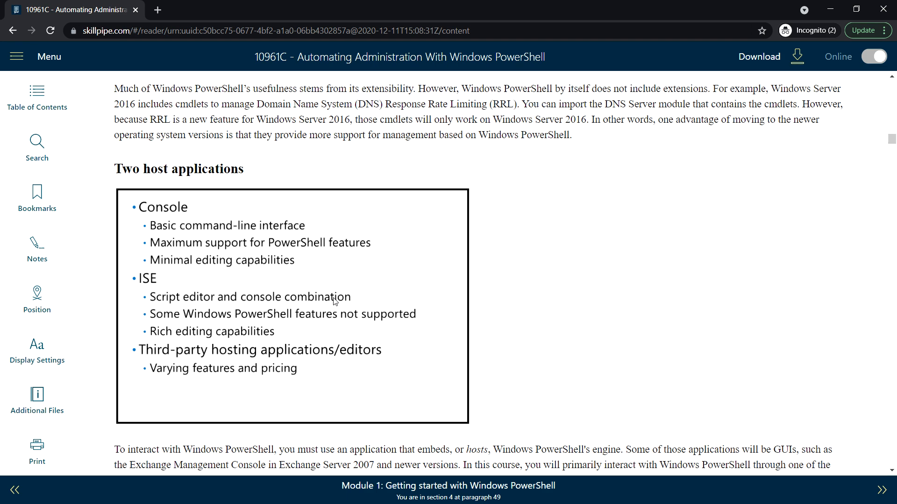
mouse_move(377, 379)
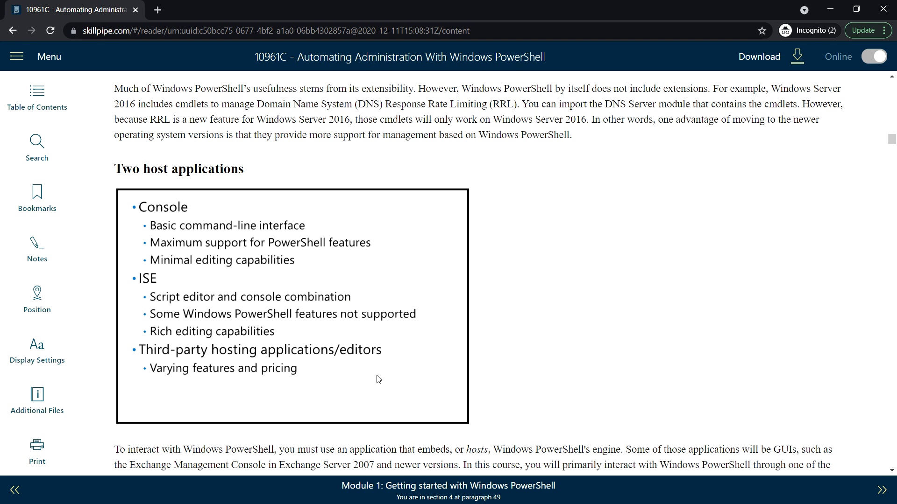
mouse_move(475, 366)
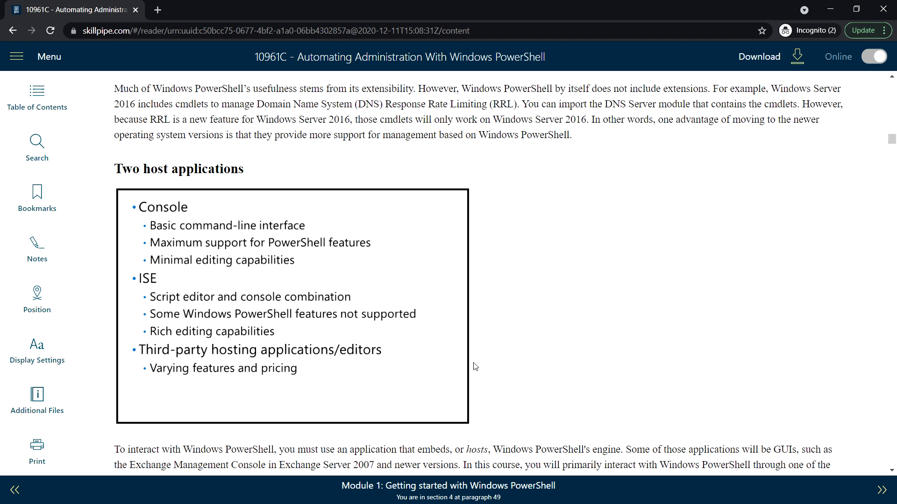
scroll("down", 3)
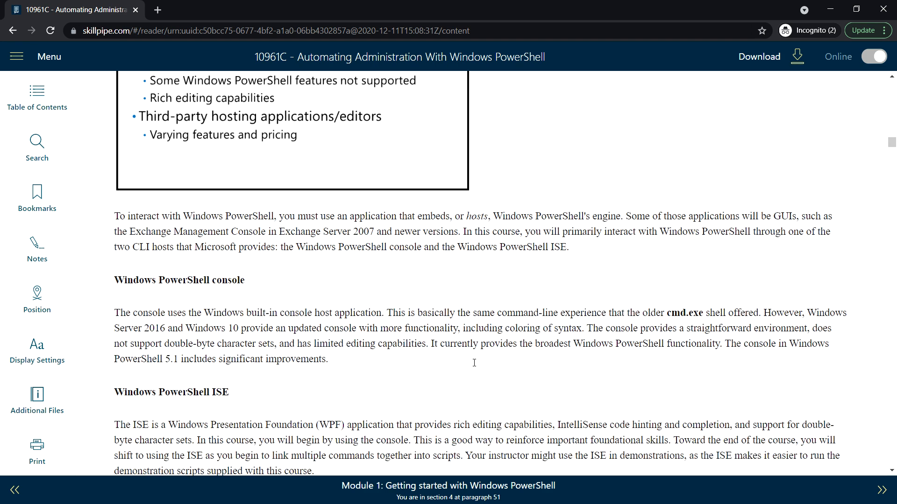
scroll("down", 3)
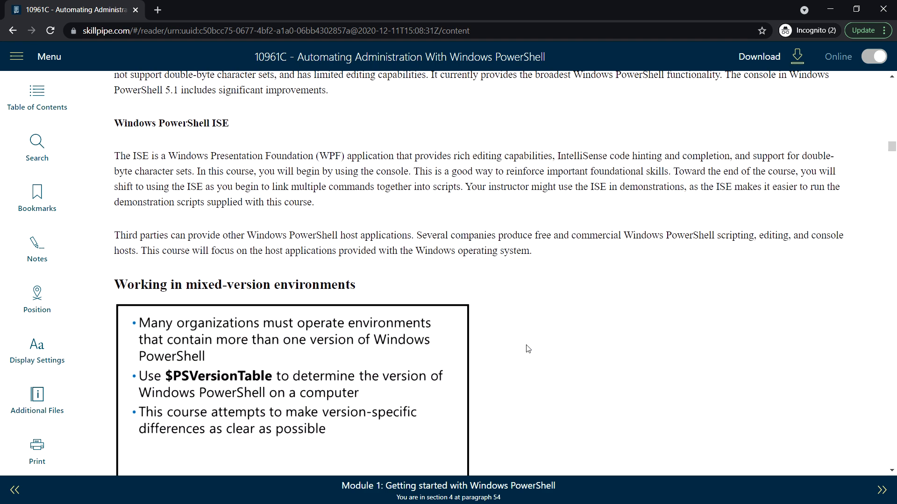
scroll("down", 3)
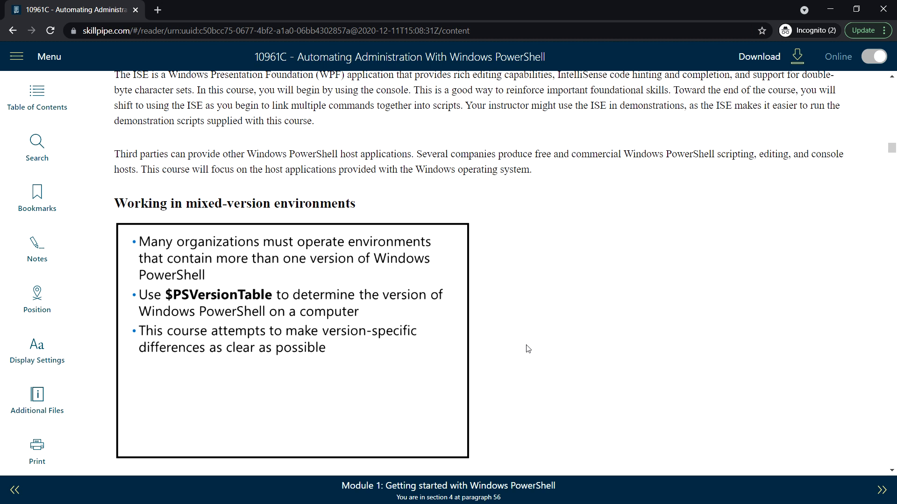
mouse_move(611, 265)
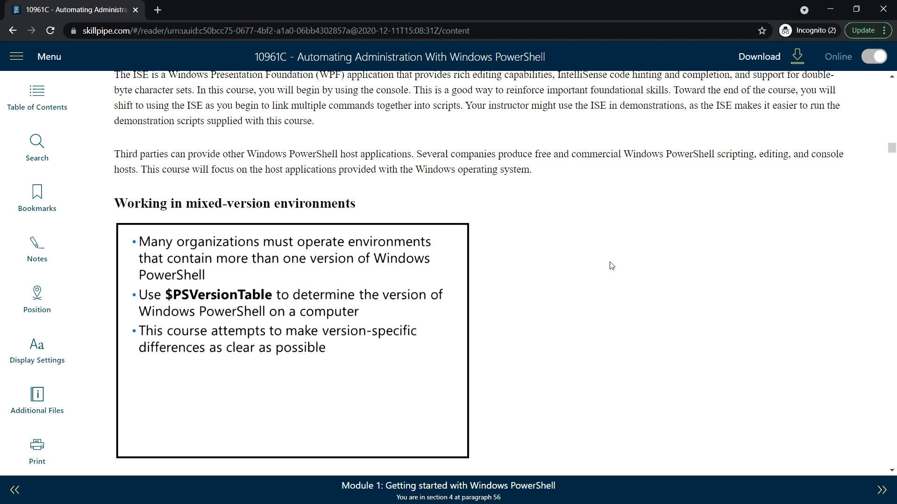
mouse_move(173, 307)
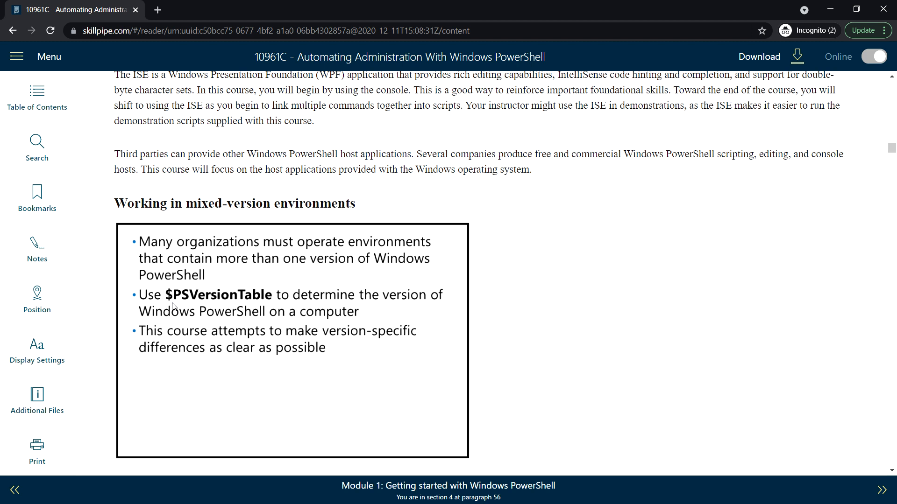
mouse_move(408, 303)
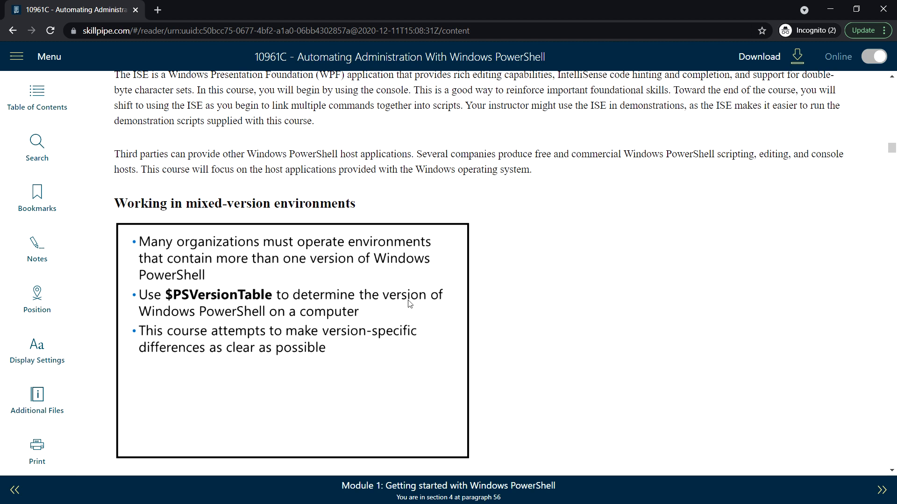
mouse_move(451, 303)
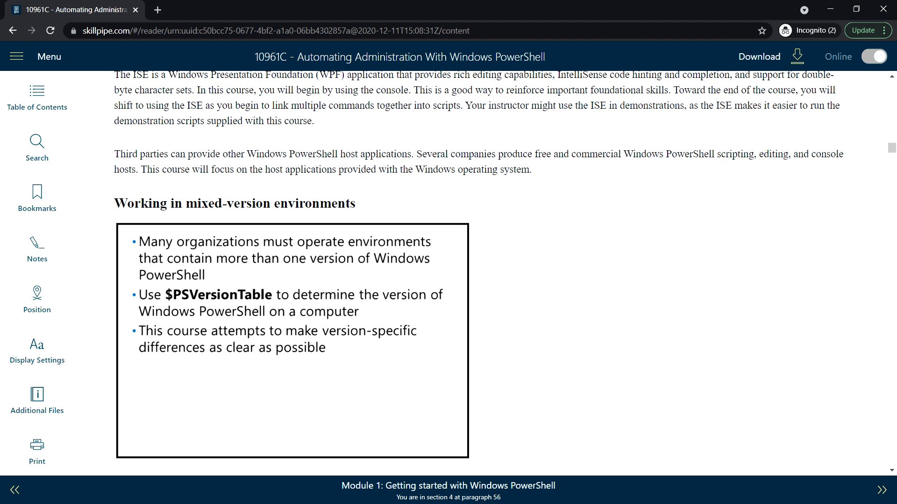
scroll("down", 3)
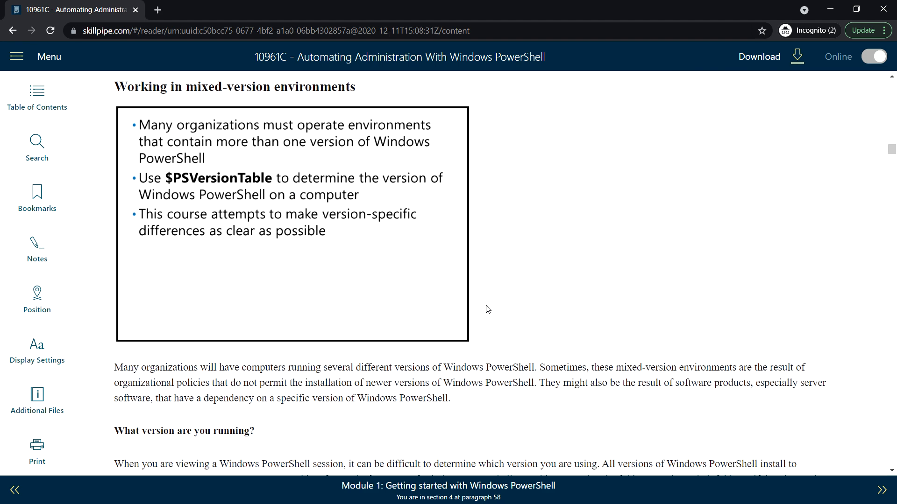
scroll("down", 3)
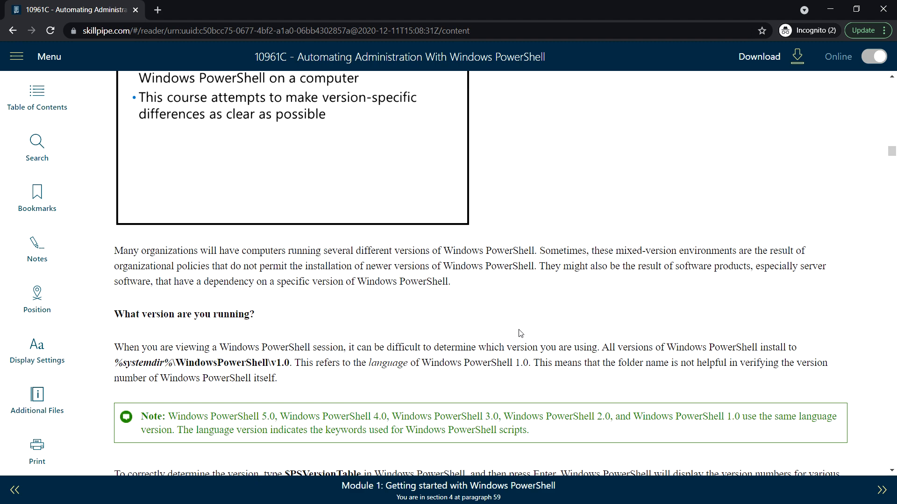
scroll("down", 3)
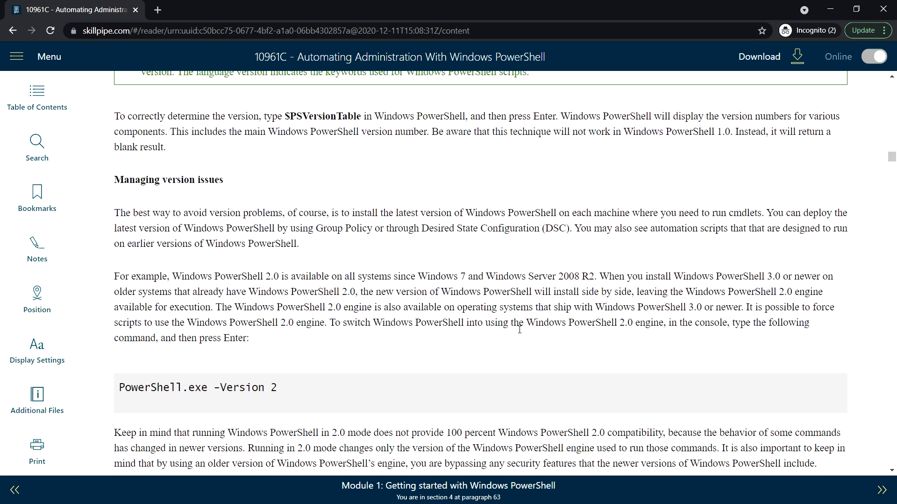
scroll("down", 3)
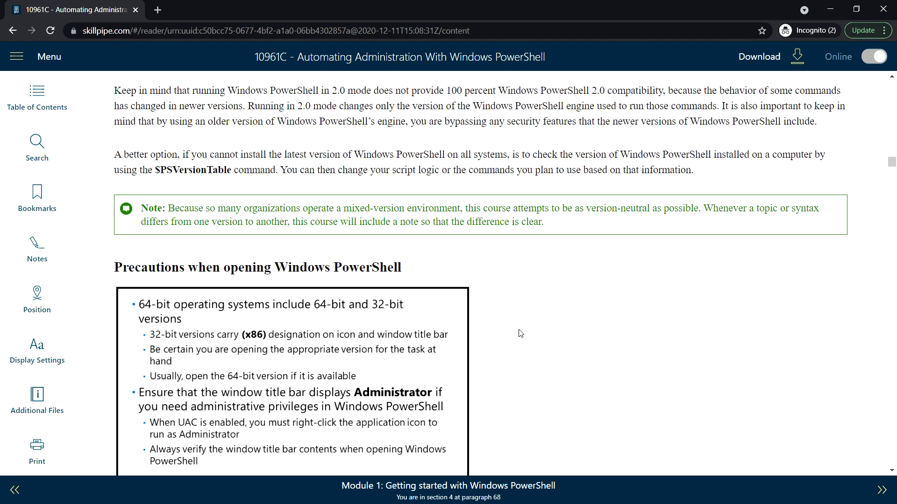
mouse_move(520, 318)
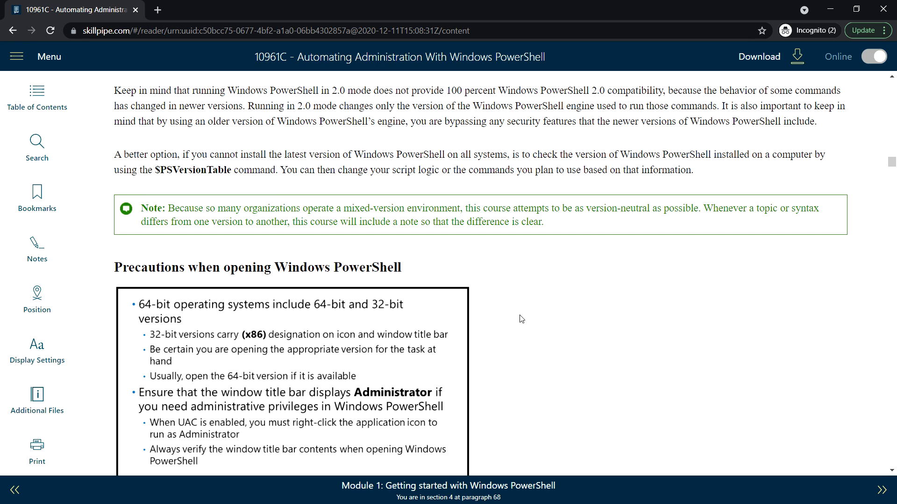
scroll("down", 3)
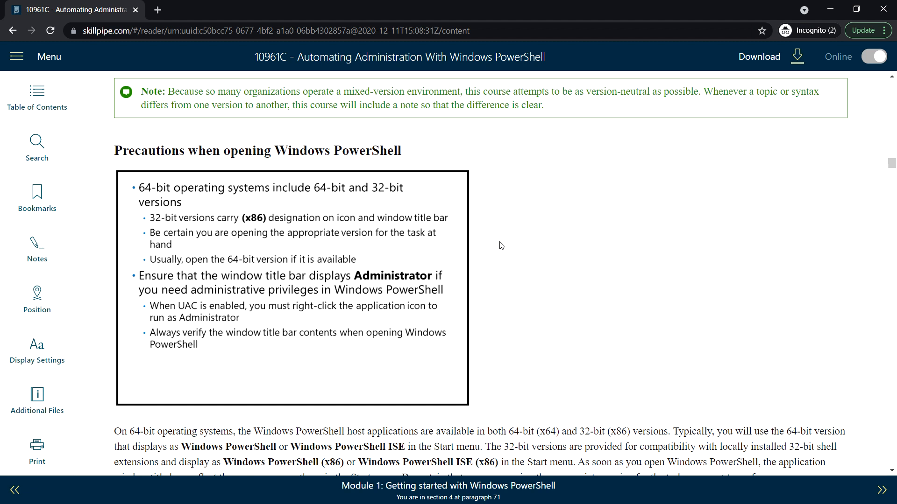
mouse_move(489, 245)
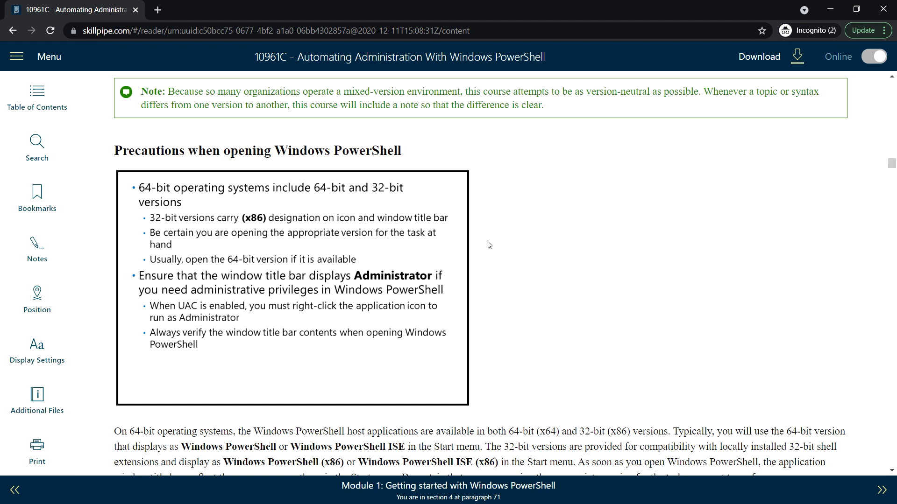
mouse_move(487, 241)
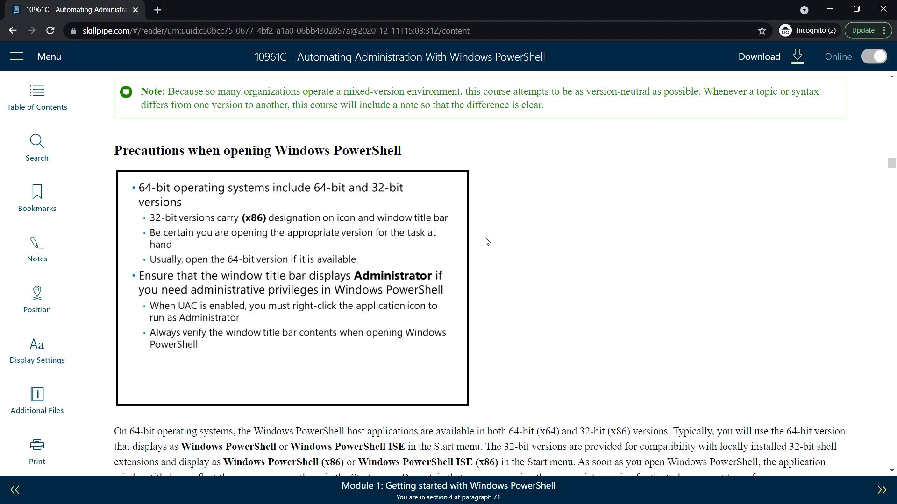
mouse_move(431, 223)
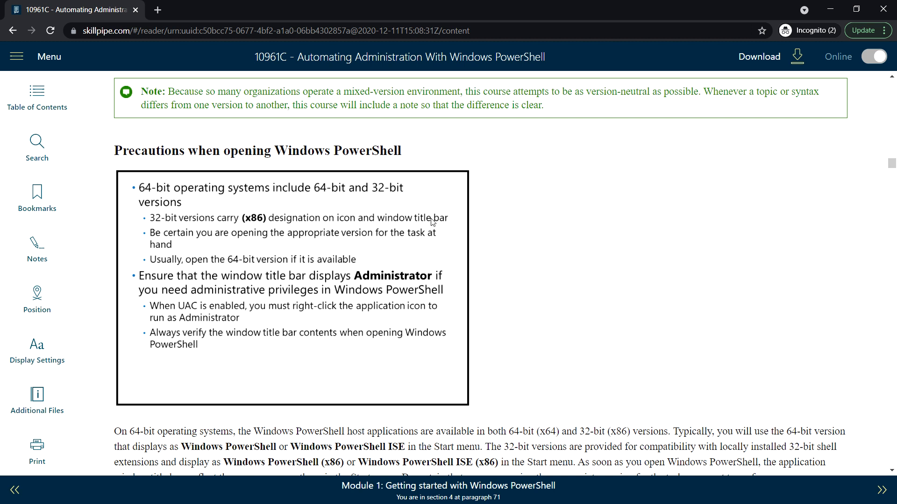
mouse_move(255, 226)
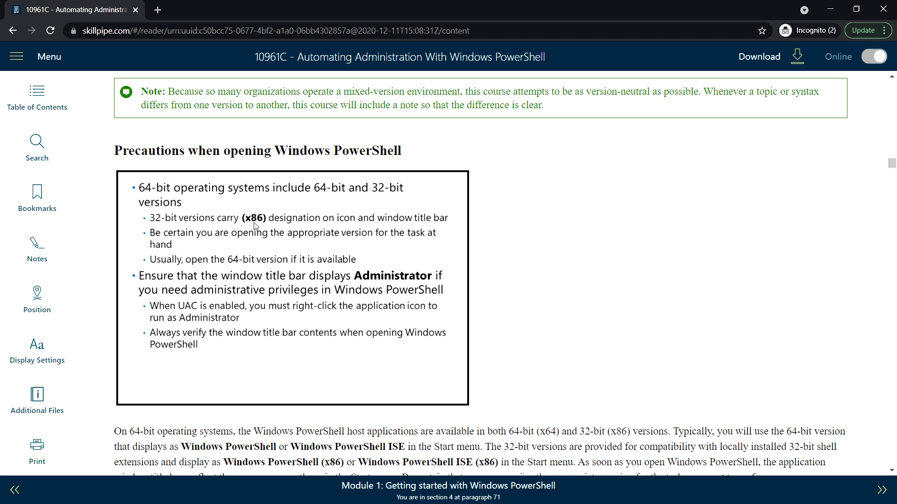
mouse_move(270, 227)
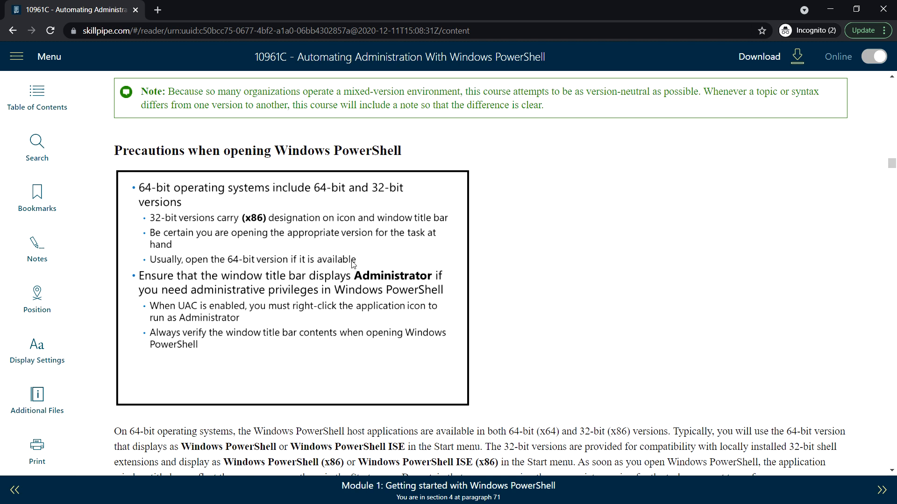
mouse_move(470, 305)
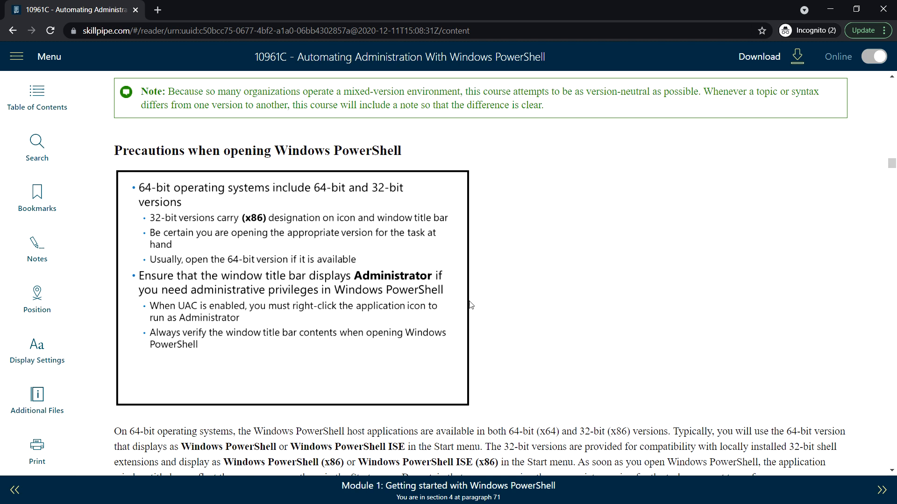
mouse_move(236, 298)
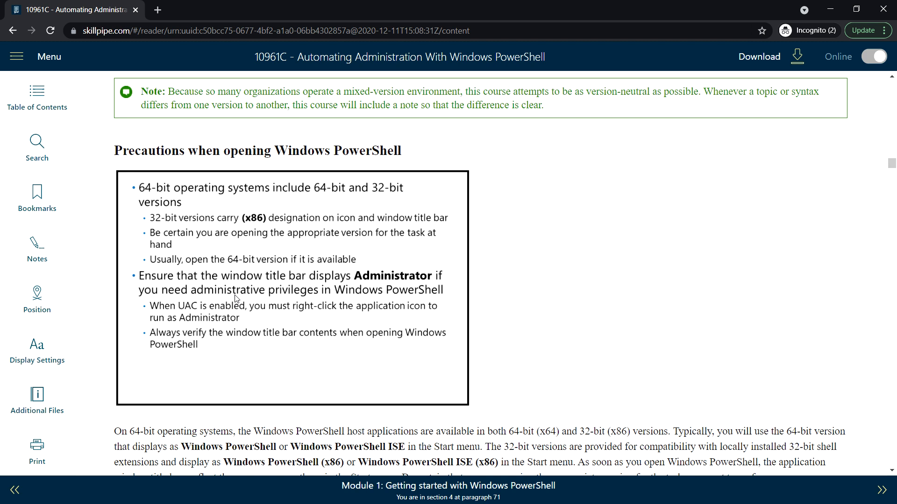
mouse_move(246, 282)
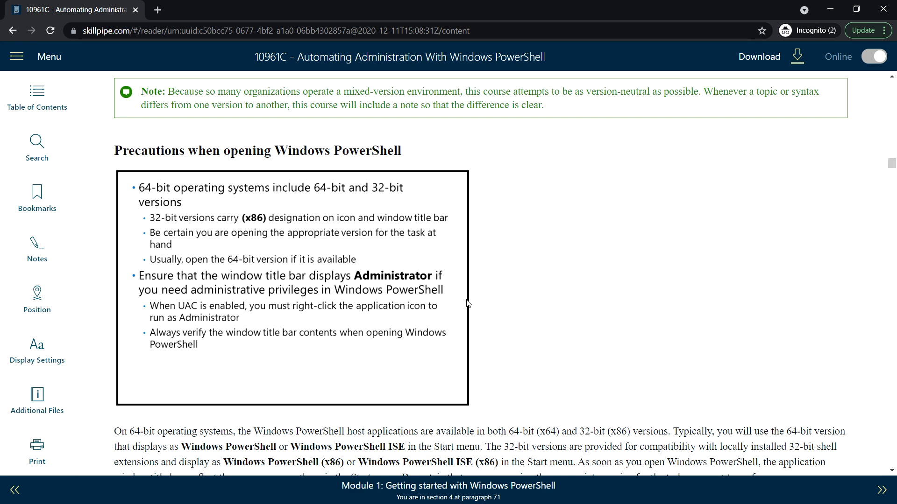
scroll("down", 3)
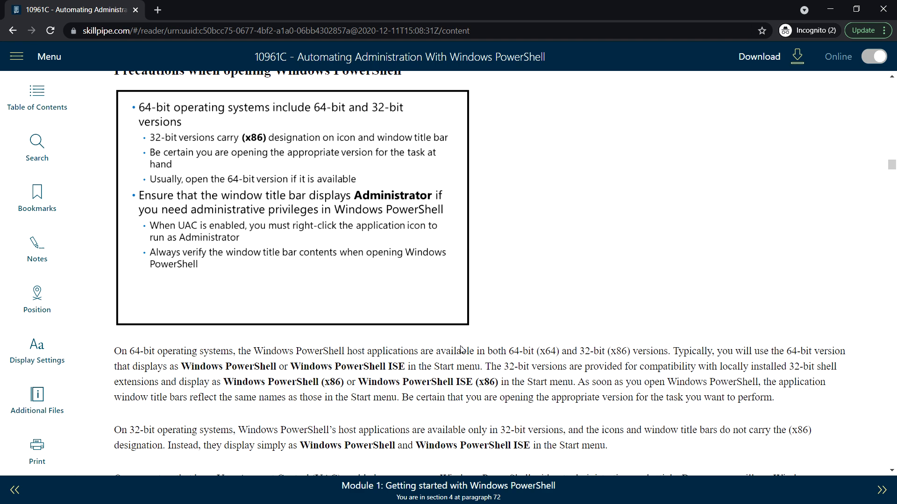
scroll("down", 3)
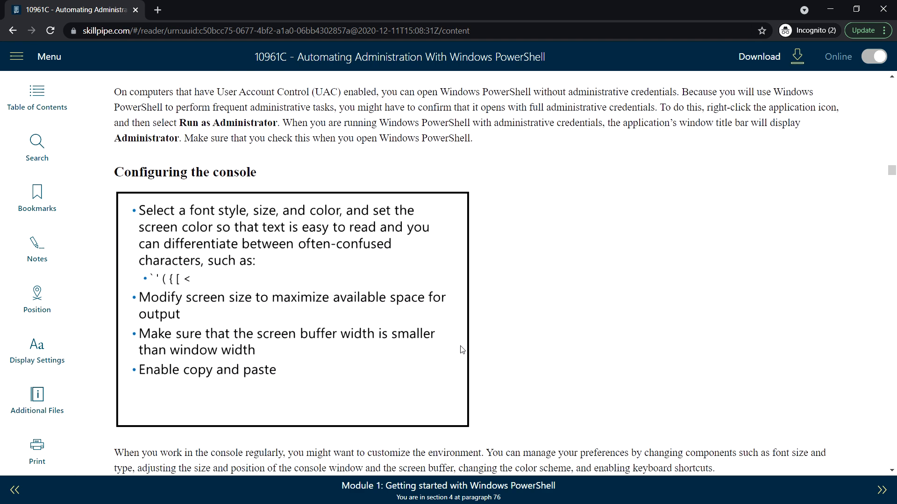
mouse_move(521, 346)
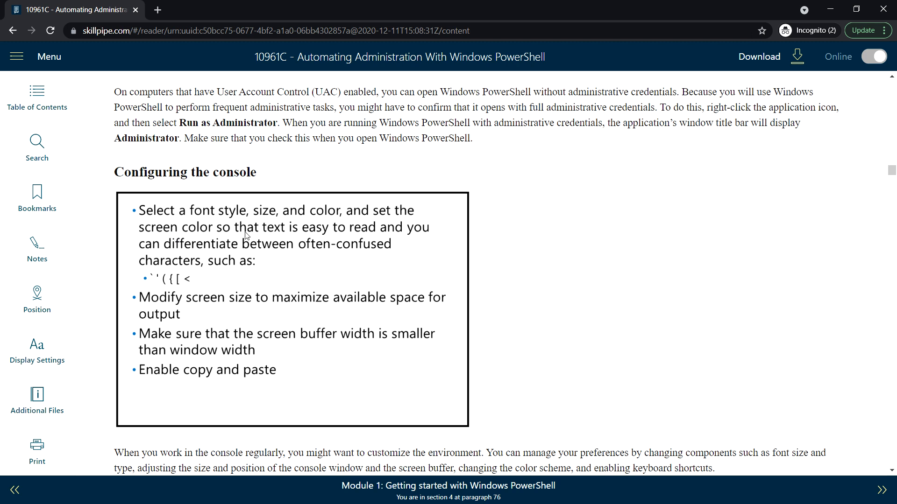
mouse_move(449, 225)
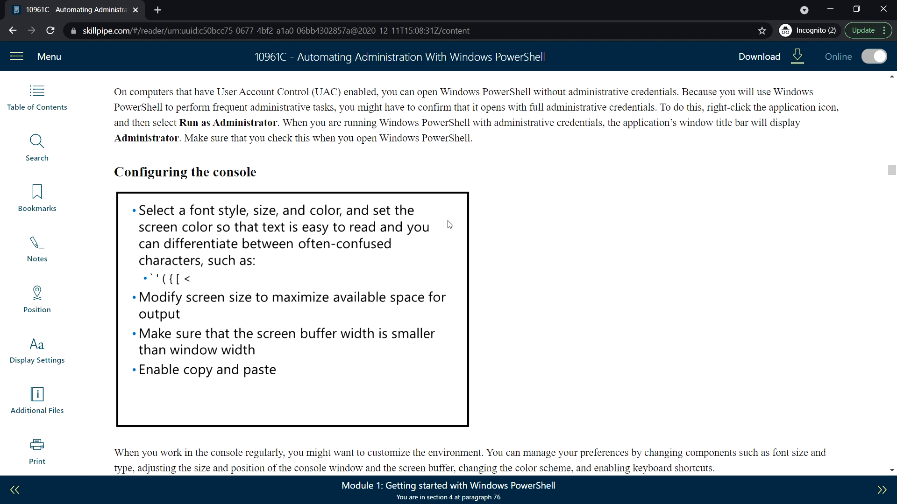
mouse_move(345, 247)
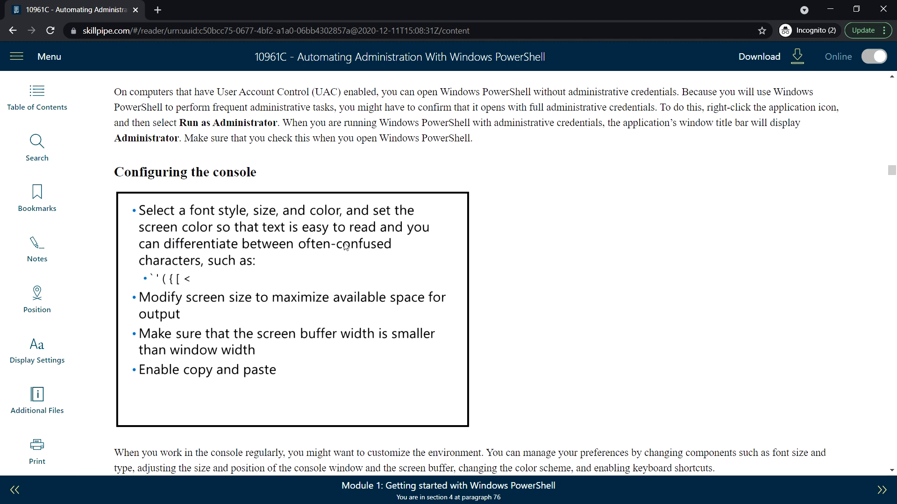
mouse_move(345, 253)
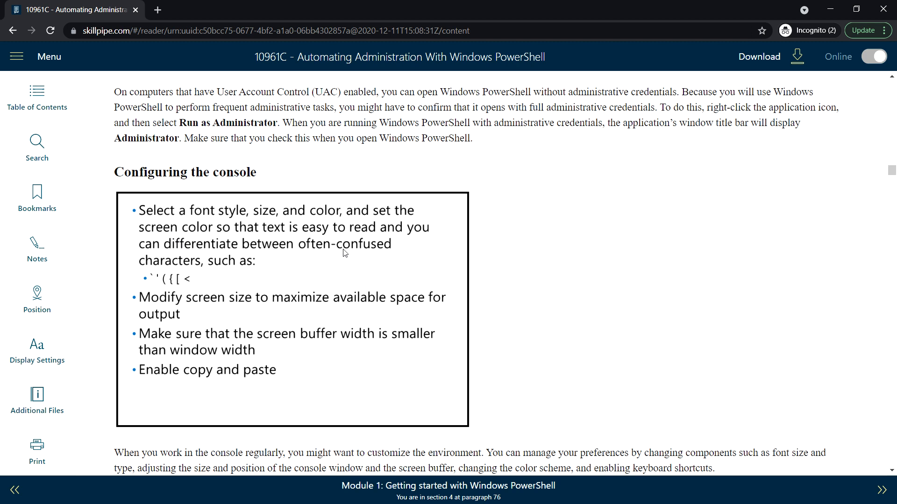
mouse_move(259, 262)
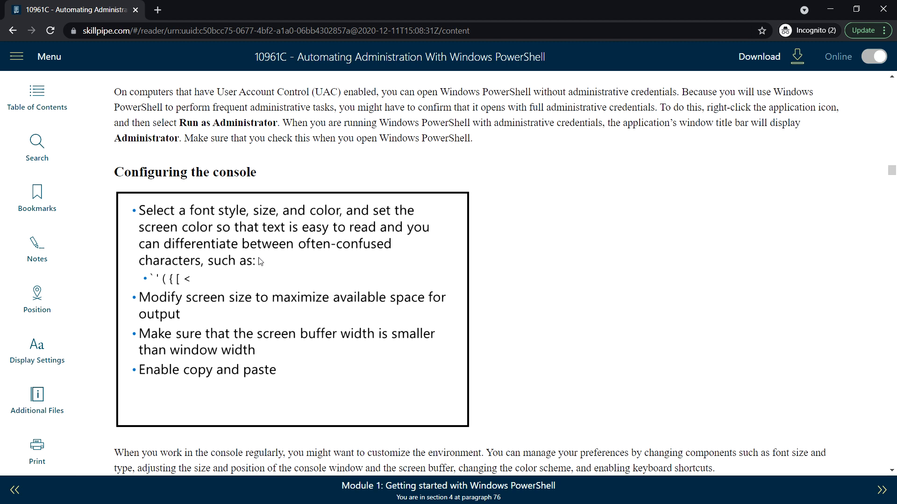
mouse_move(413, 269)
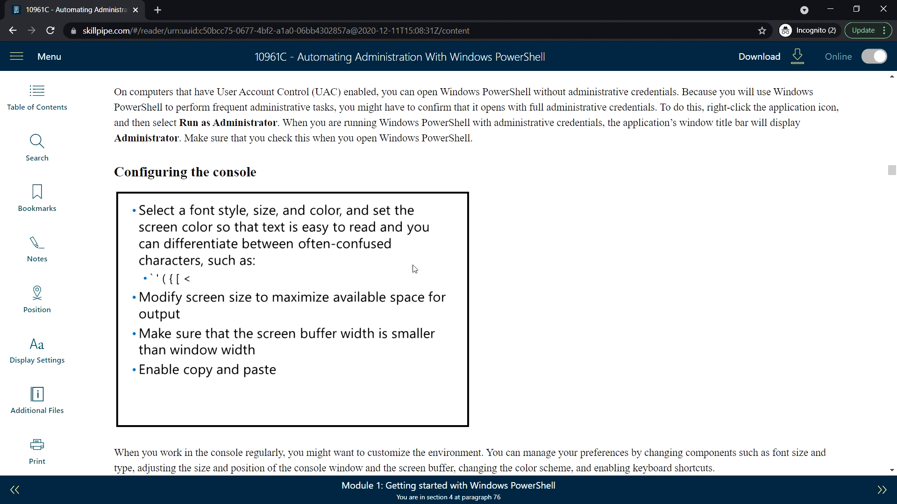
mouse_move(477, 294)
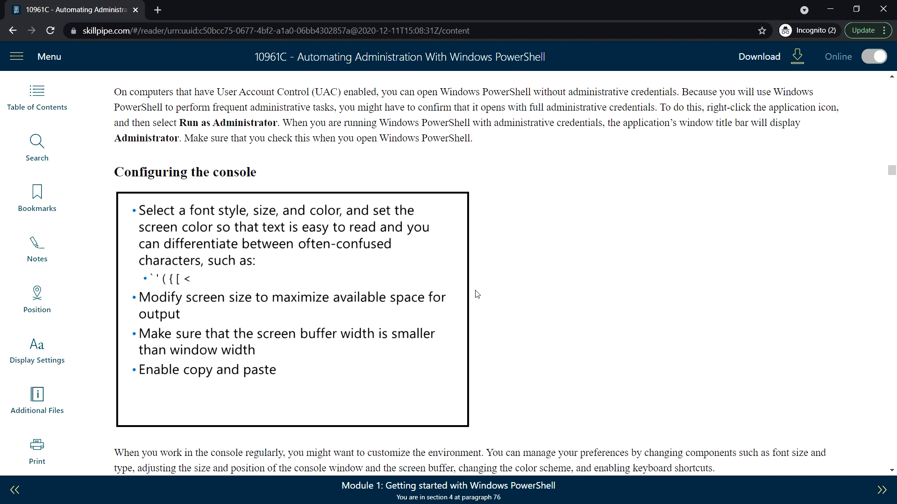
mouse_move(191, 287)
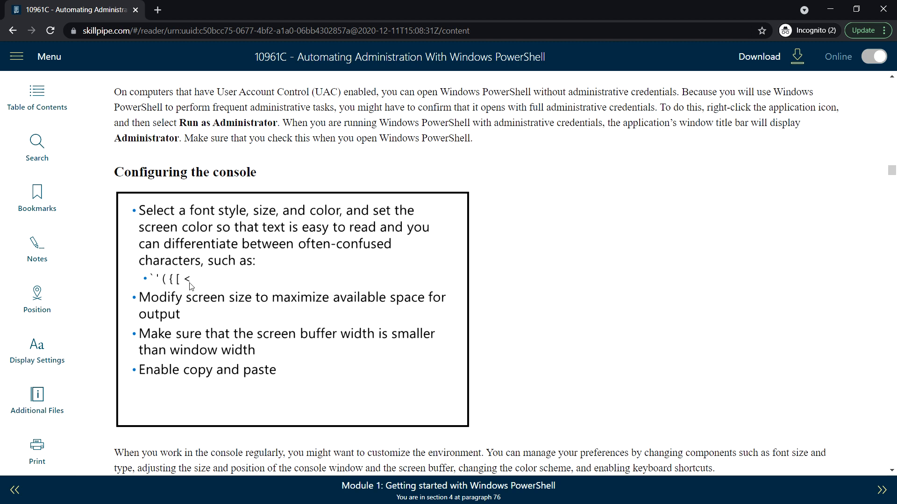
mouse_move(493, 328)
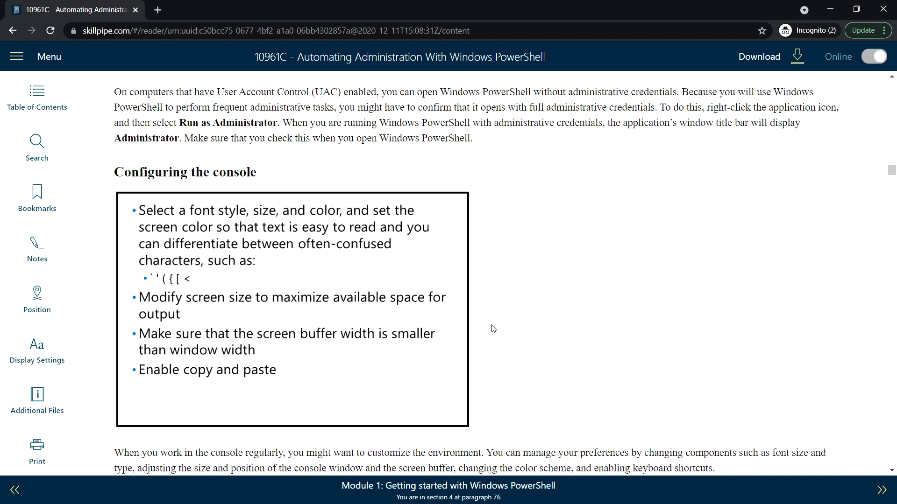
mouse_move(412, 321)
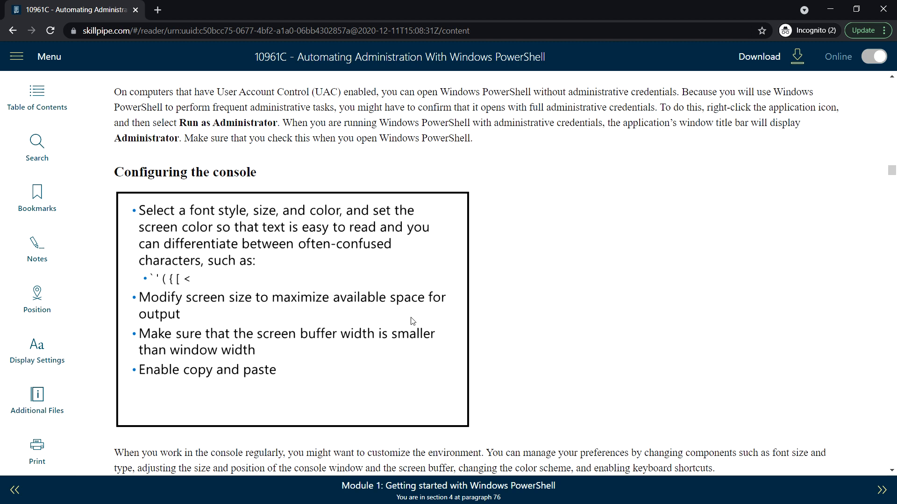
mouse_move(488, 307)
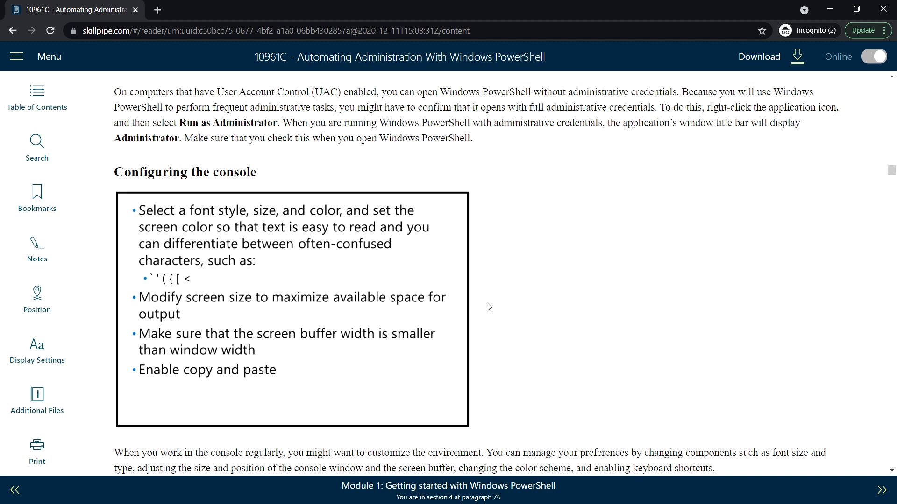
mouse_move(528, 346)
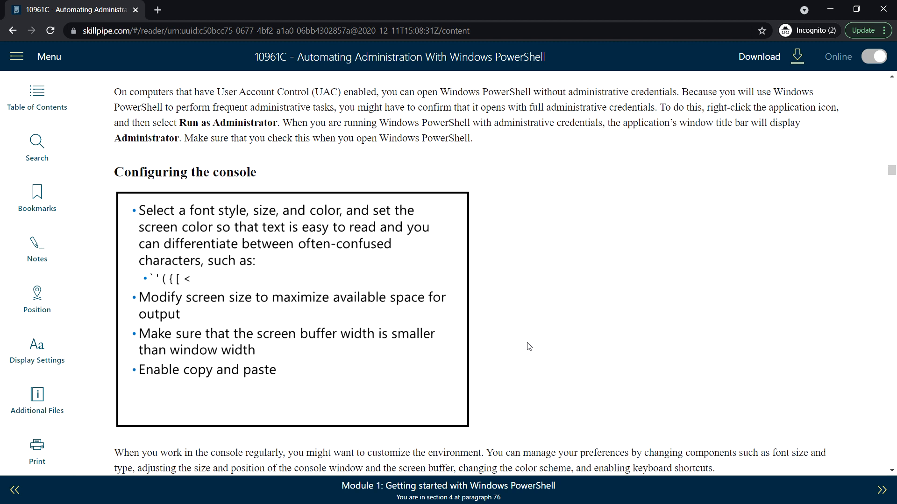
mouse_move(685, 309)
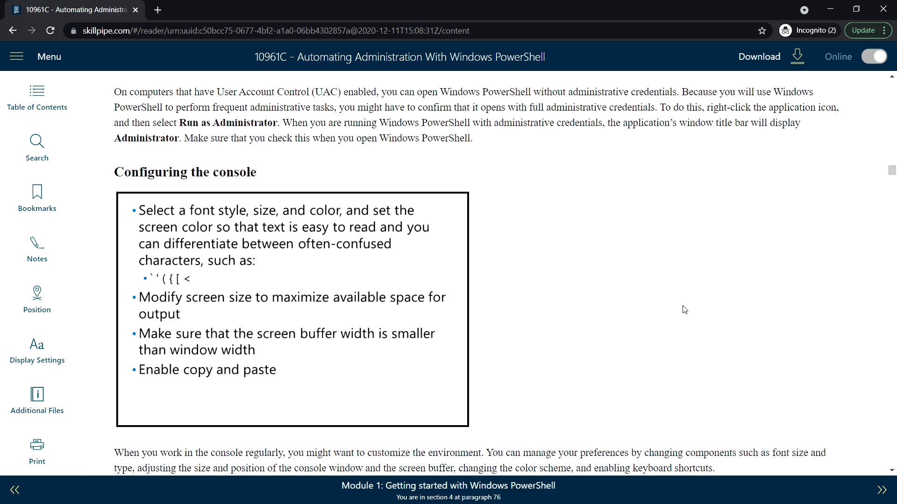
mouse_move(457, 259)
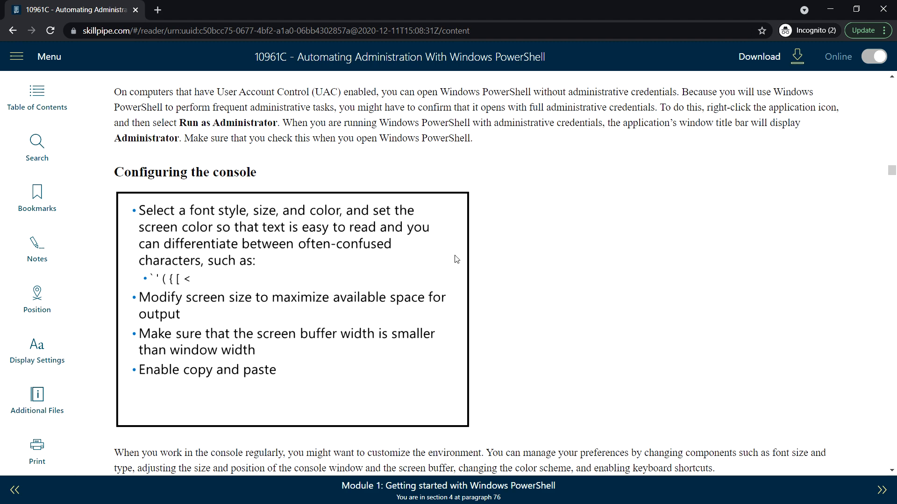
scroll("down", 3)
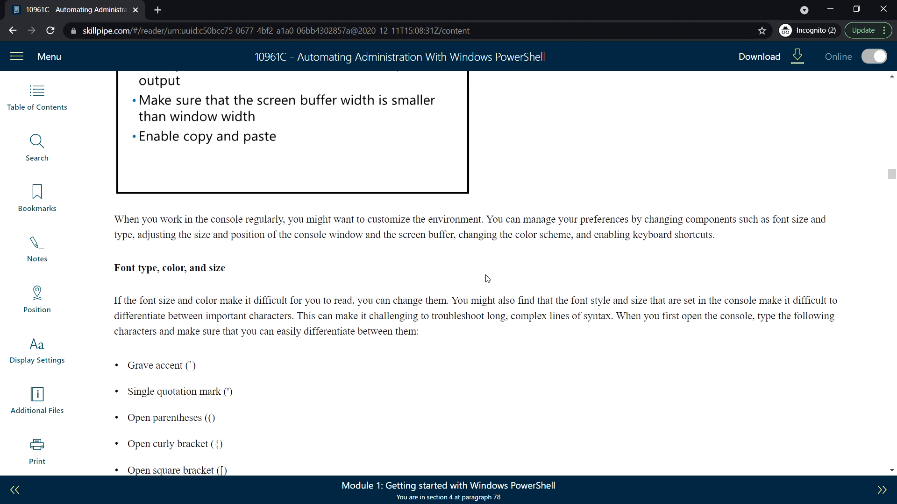
scroll("down", 3)
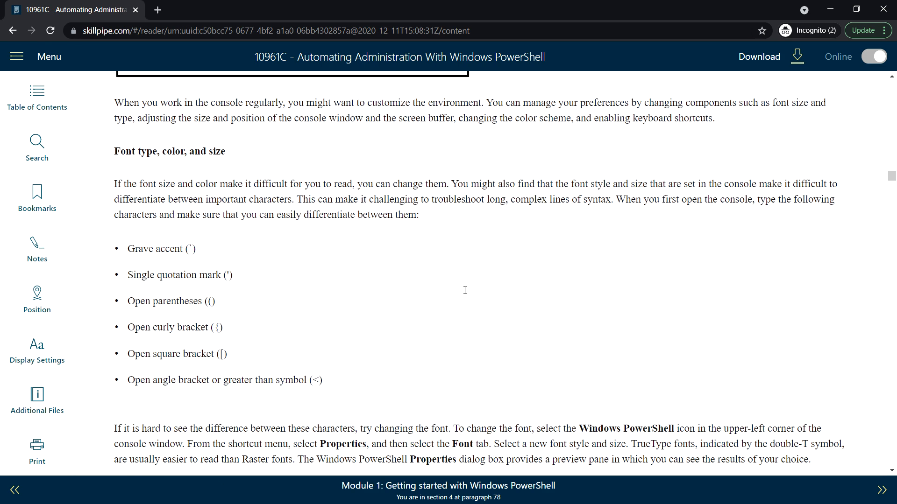
scroll("down", 3)
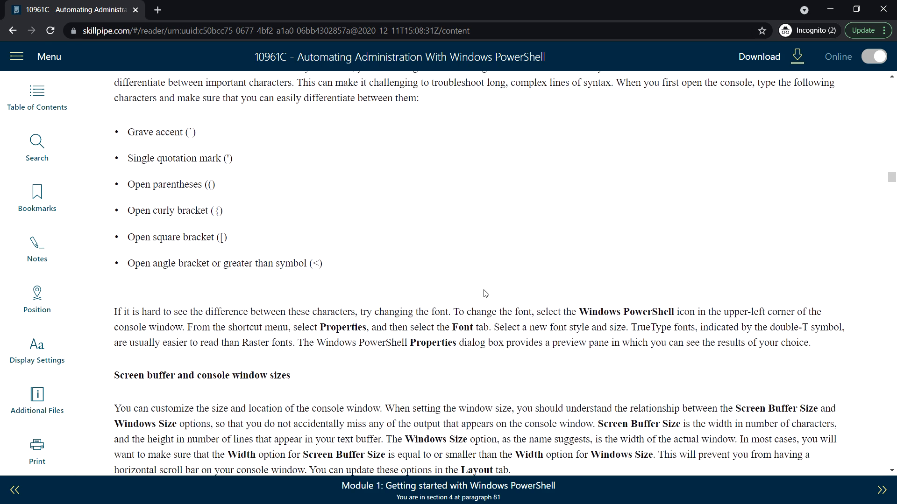
mouse_move(412, 320)
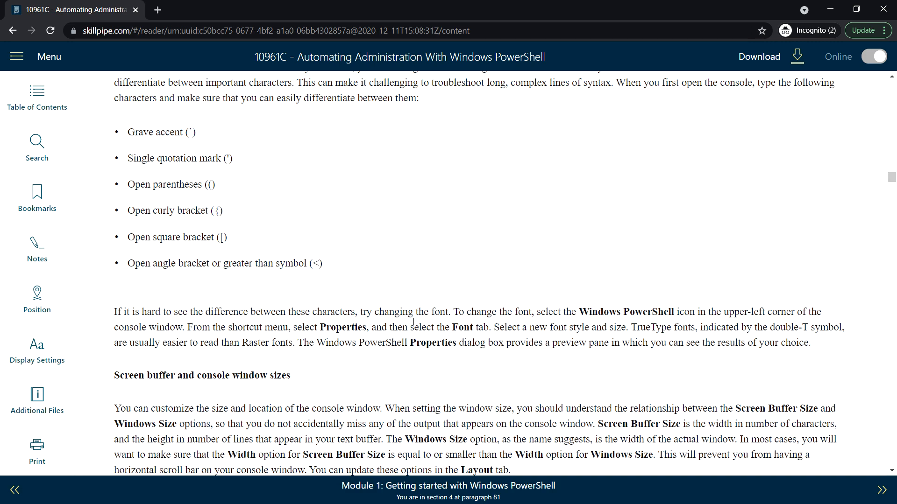
scroll("down", 3)
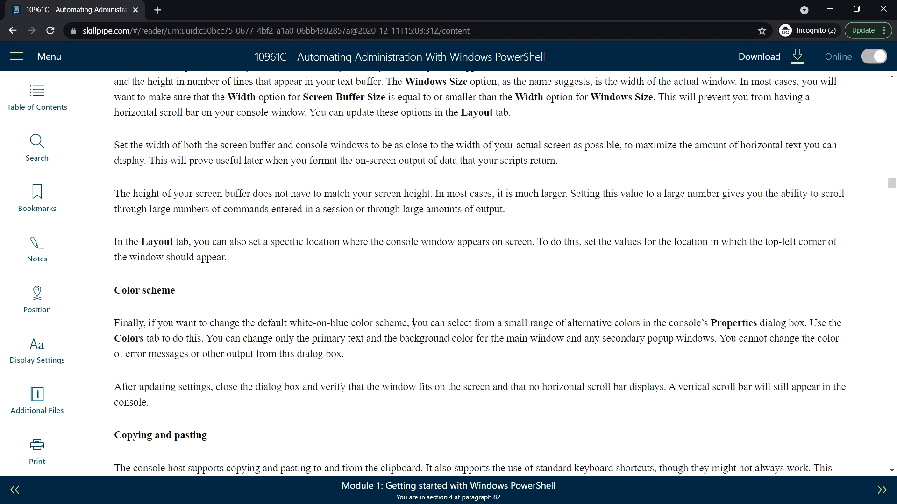
scroll("down", 3)
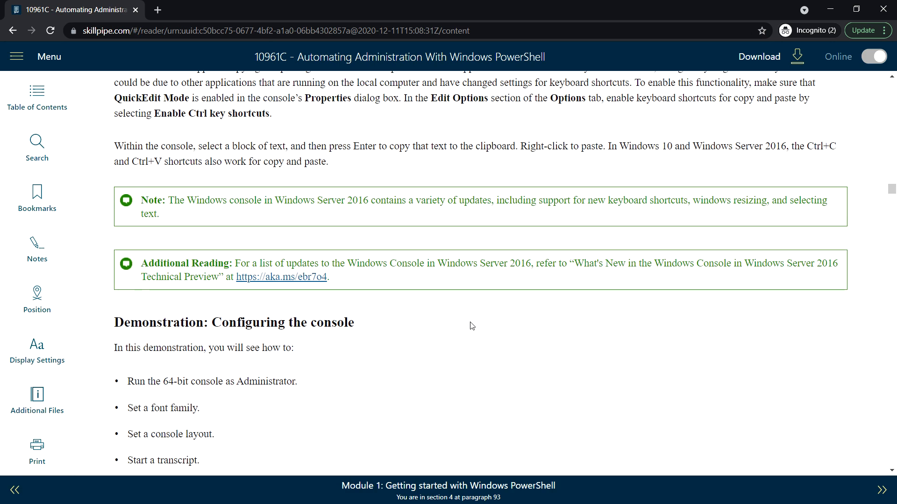
scroll("down", 3)
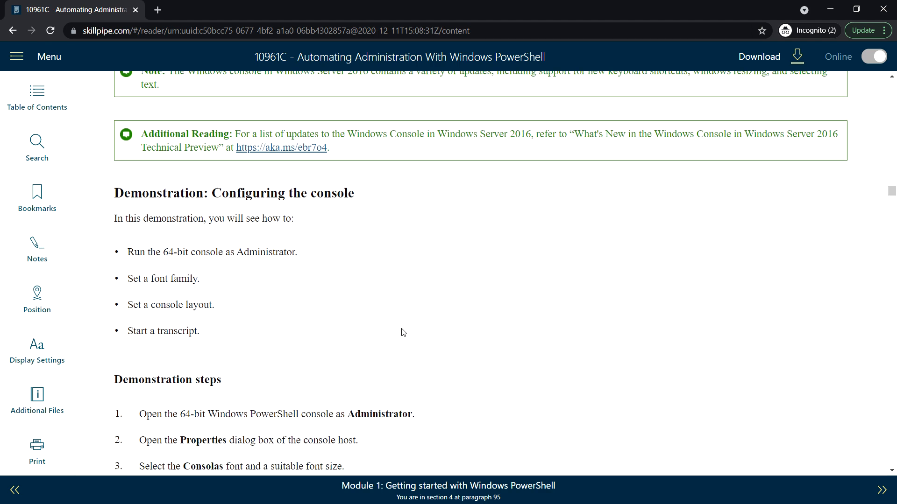
scroll("down", 3)
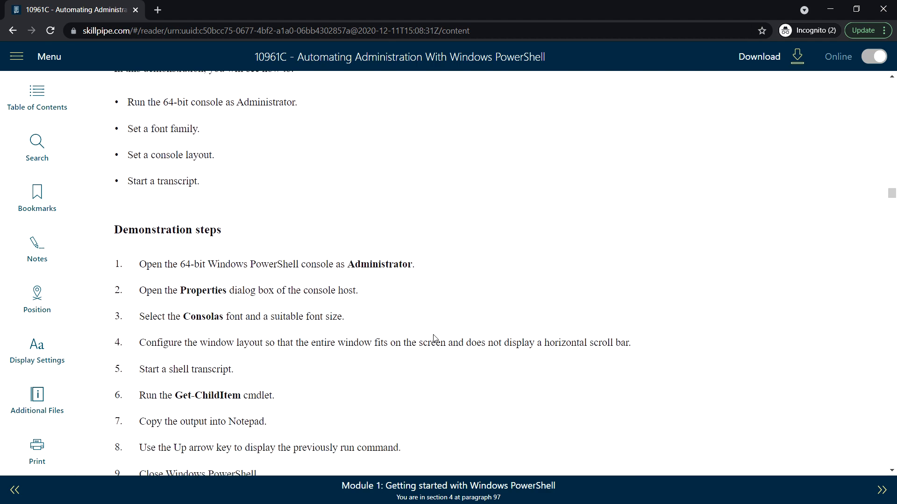
scroll("down", 3)
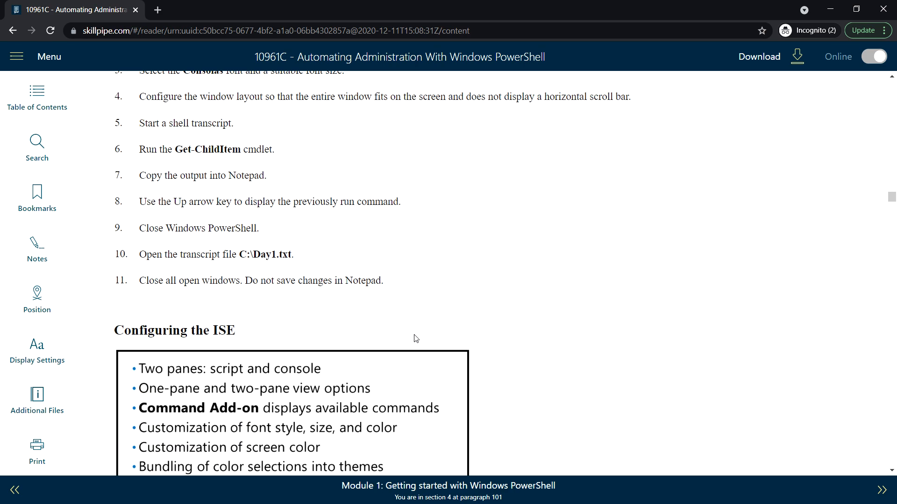
scroll("down", 3)
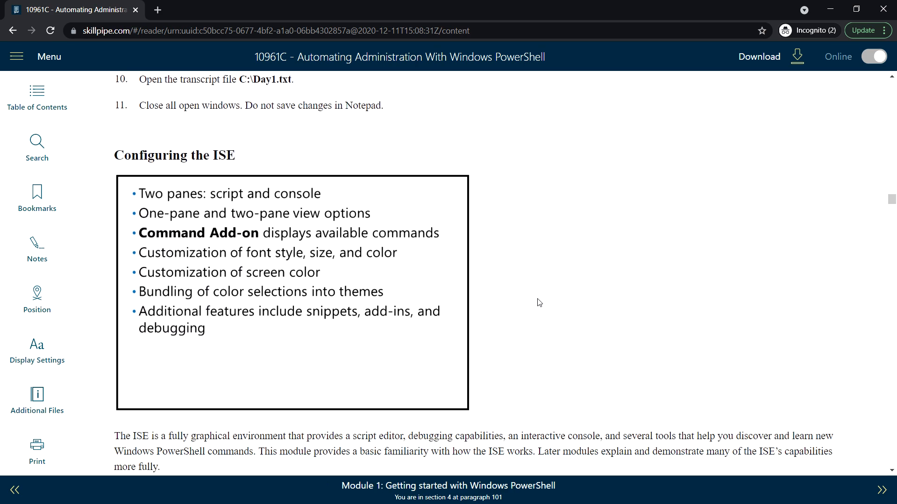
mouse_move(202, 187)
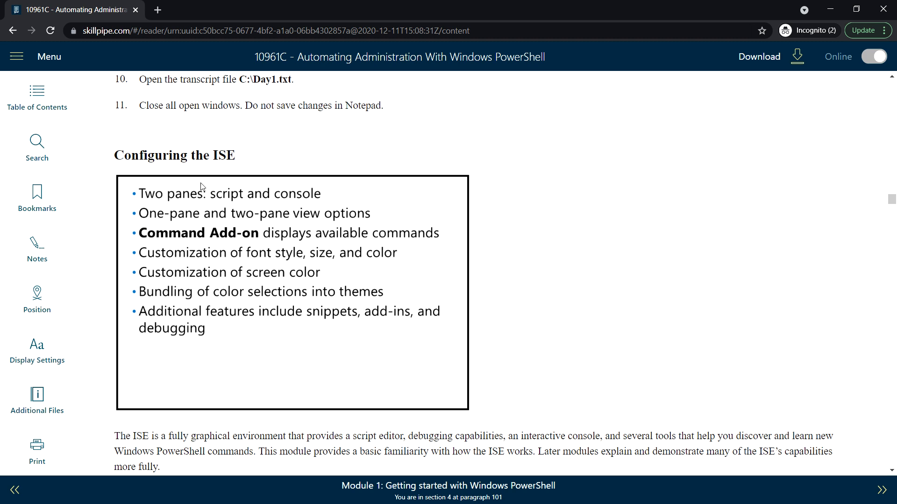
mouse_move(291, 200)
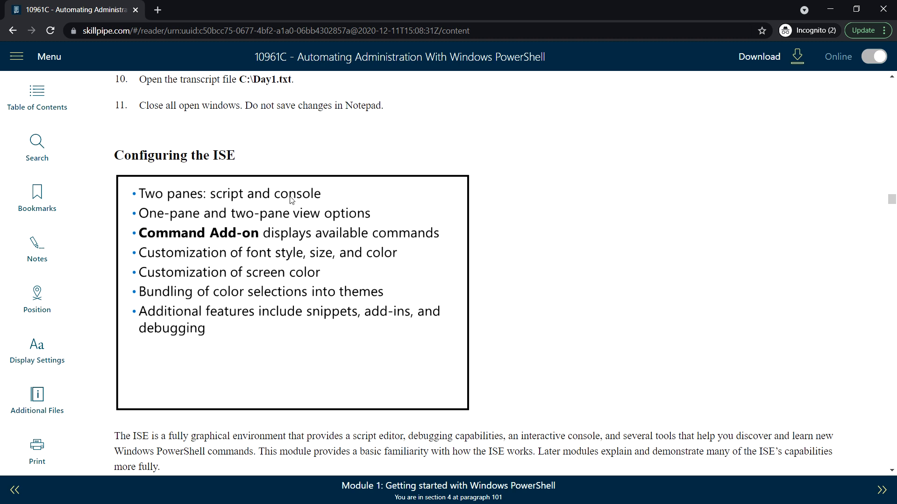
mouse_move(468, 234)
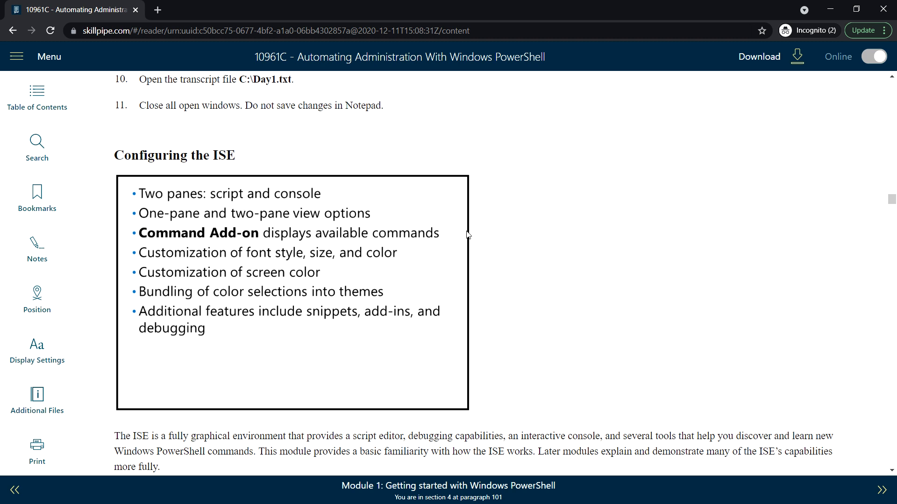
mouse_move(142, 228)
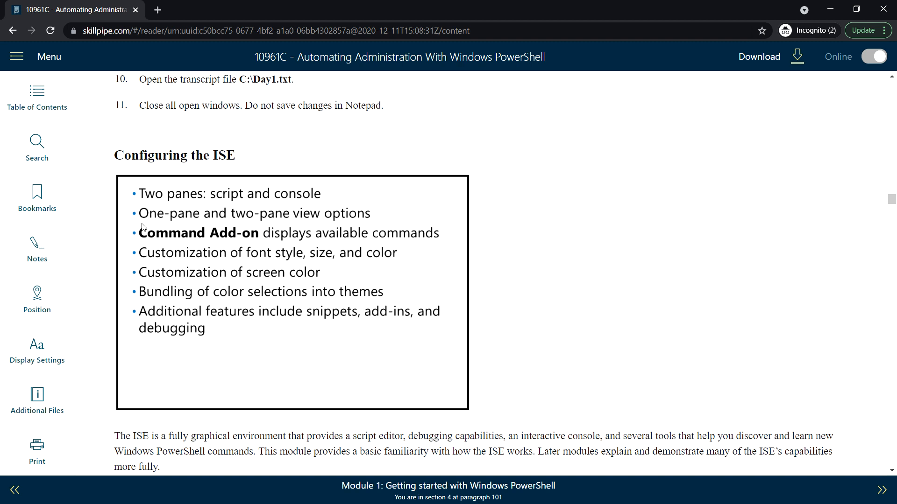
mouse_move(328, 222)
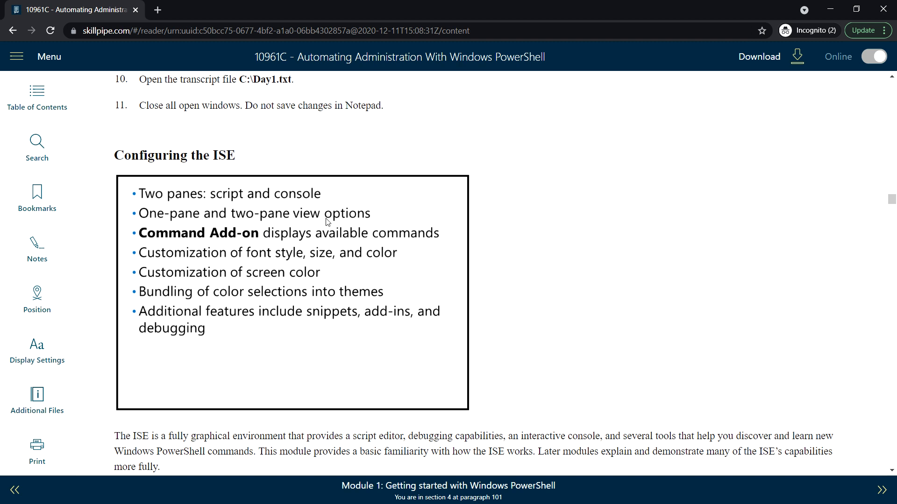
mouse_move(177, 263)
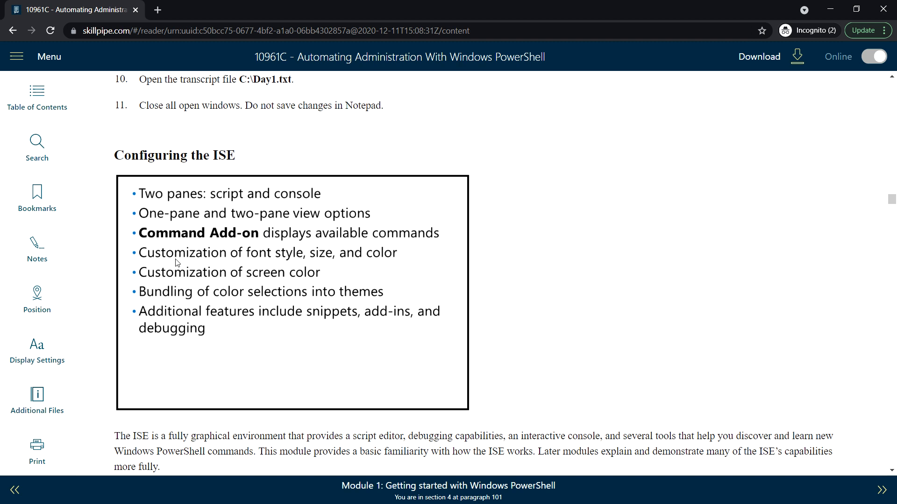
mouse_move(434, 238)
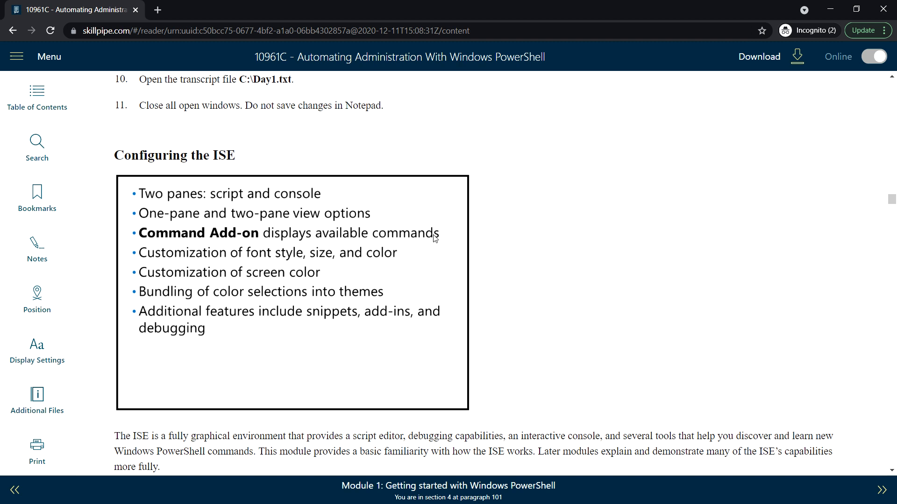
mouse_move(160, 275)
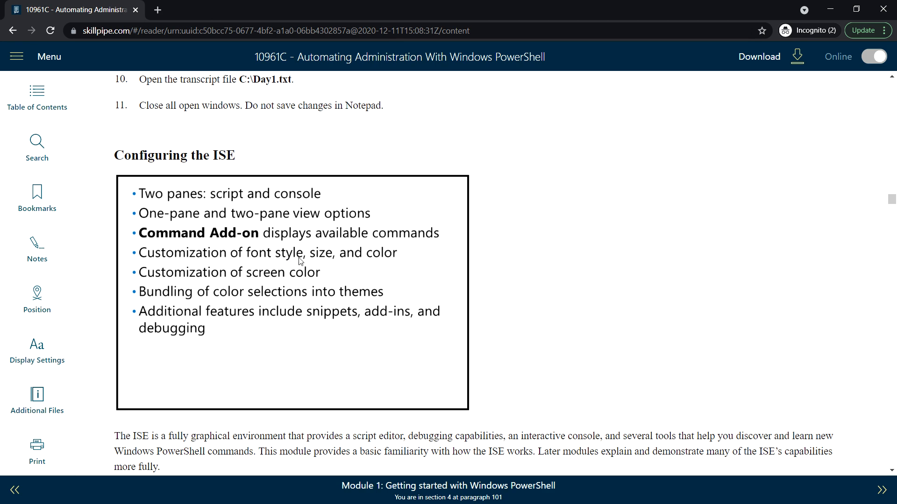
mouse_move(465, 302)
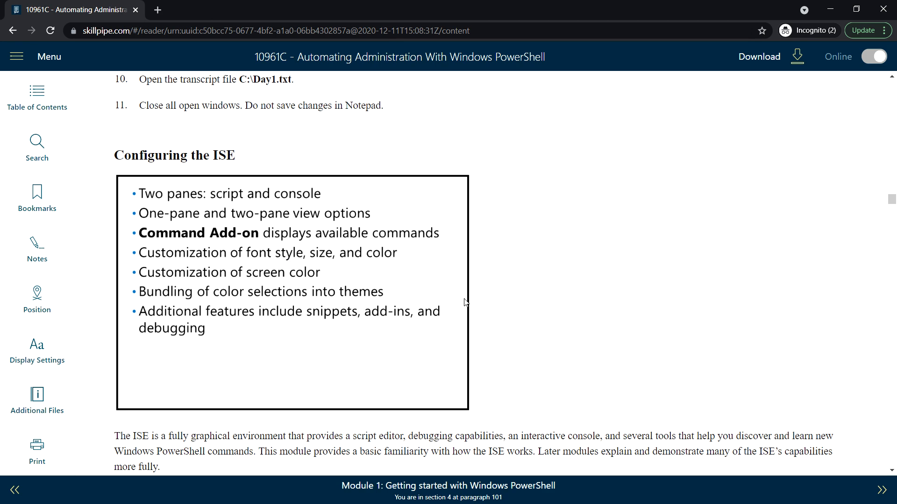
scroll("down", 3)
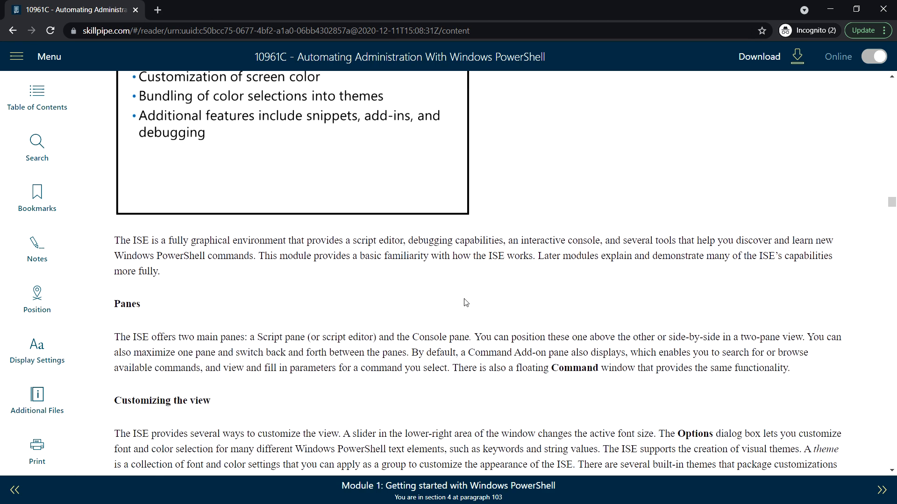
scroll("down", 3)
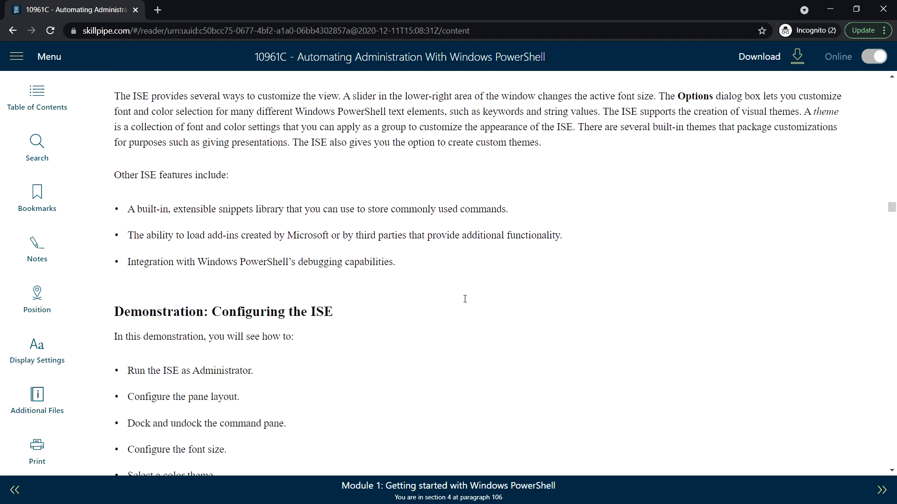
scroll("down", 3)
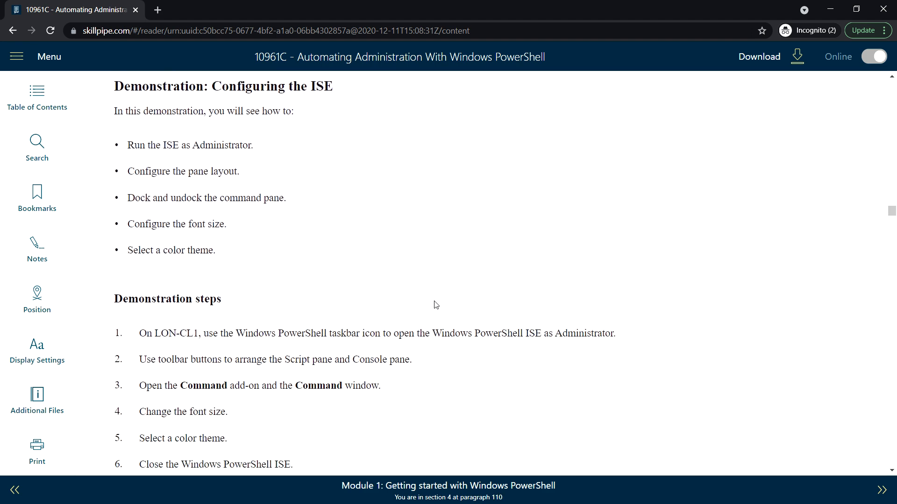
scroll("down", 3)
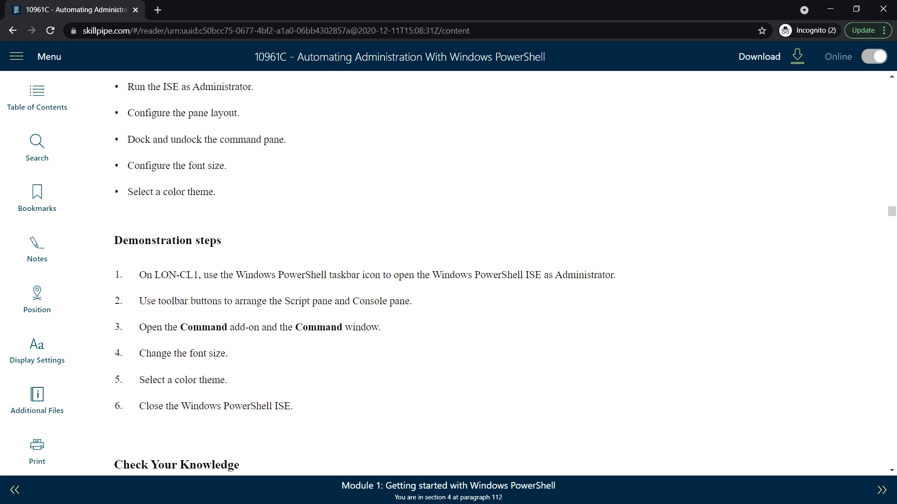
mouse_move(75, 203)
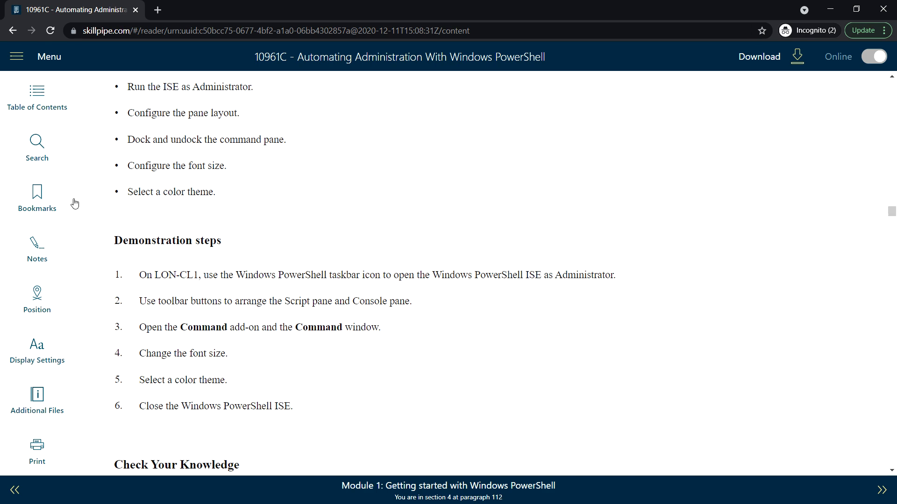
scroll("down", 3)
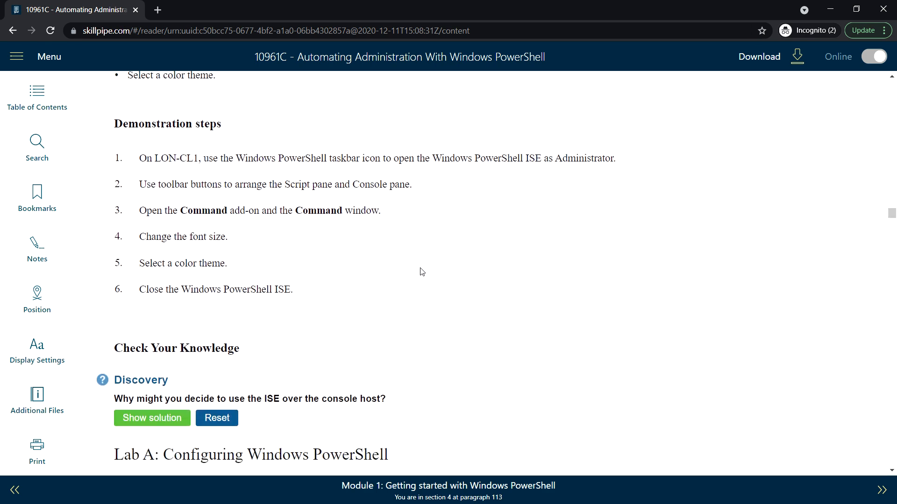
scroll("down", 3)
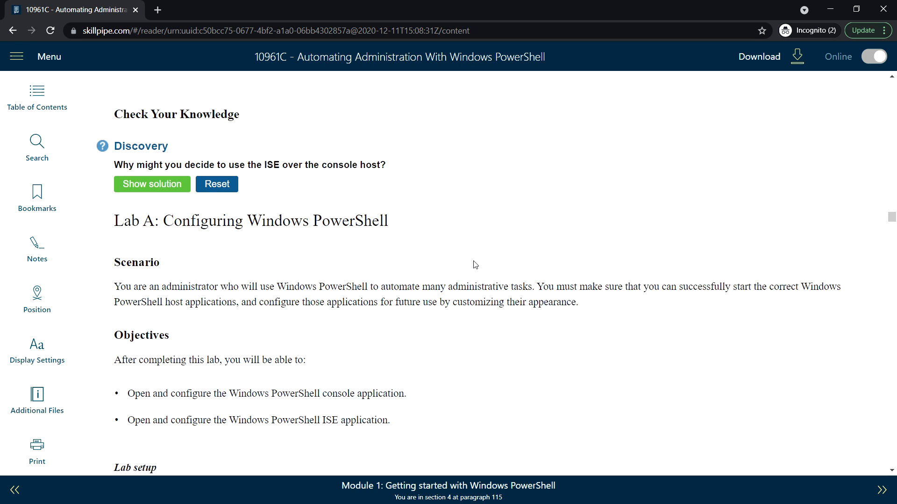
scroll("down", 3)
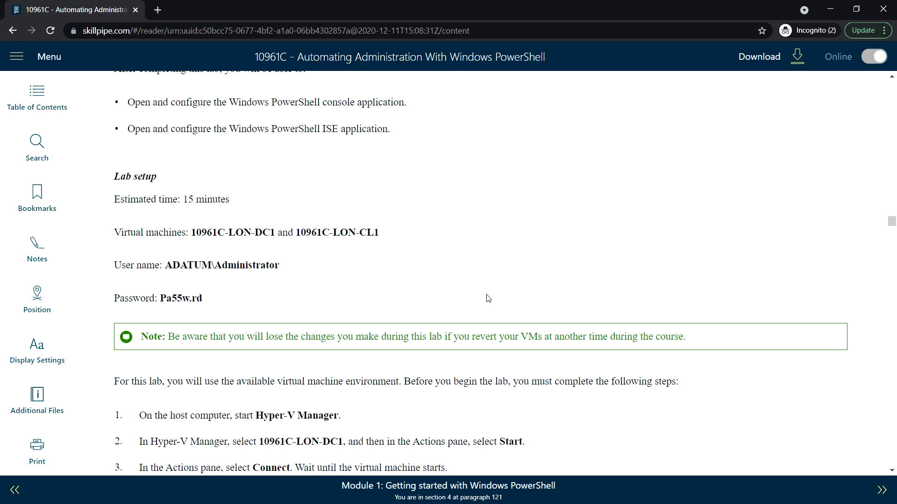
mouse_move(202, 231)
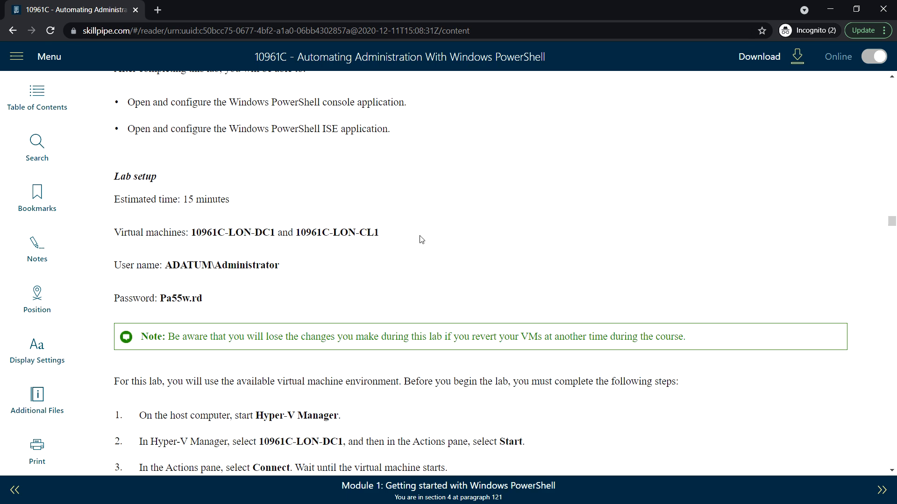
scroll("down", 3)
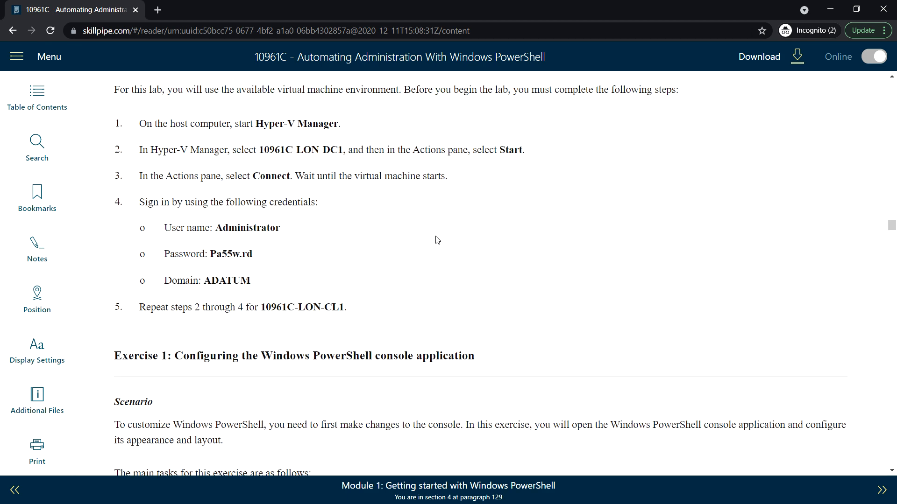
mouse_move(421, 256)
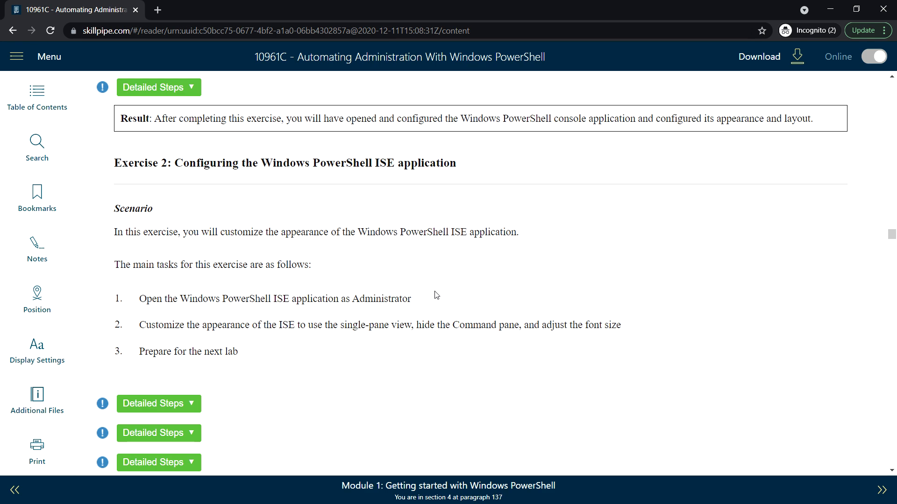
scroll("down", 3)
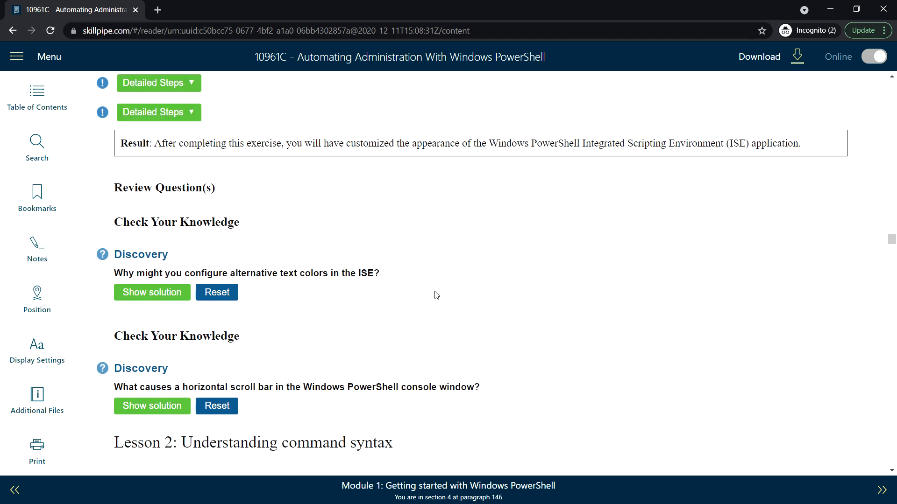
scroll("down", 3)
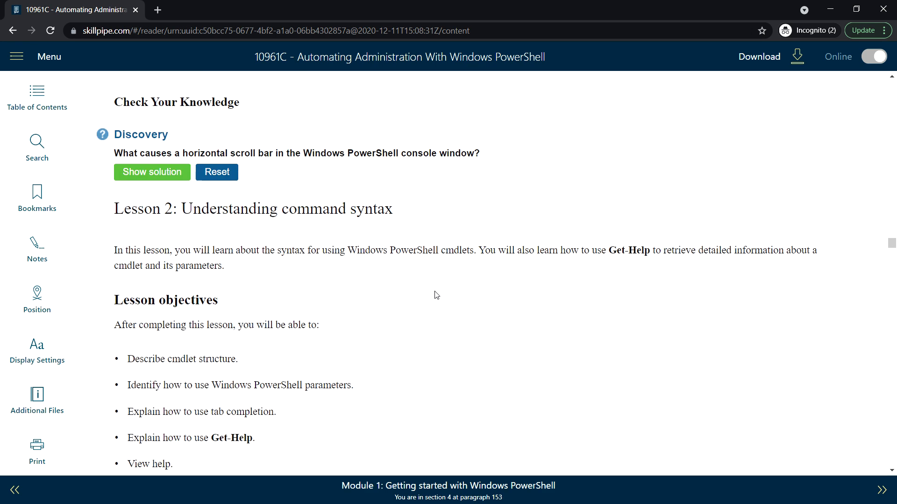